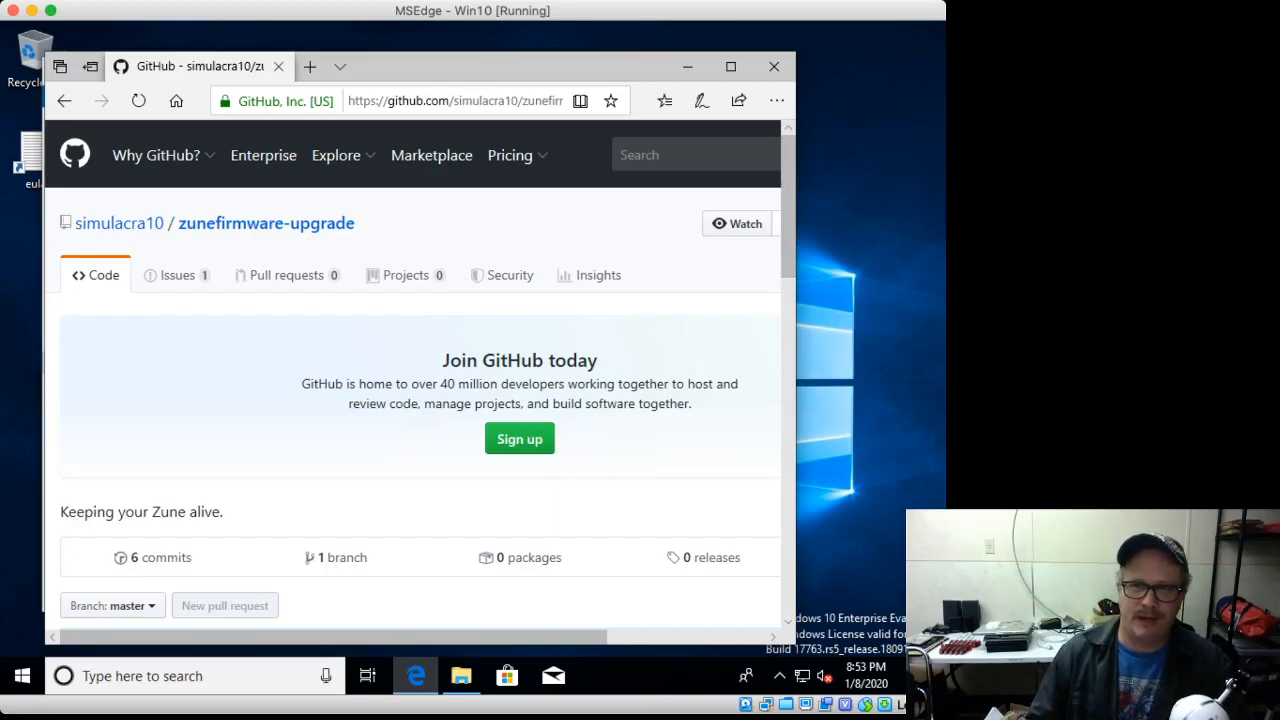
# Step: Maximize Edge on the zunefirmware-upgrade repo and show its Clone or download options
pyautogui.click(456, 100)
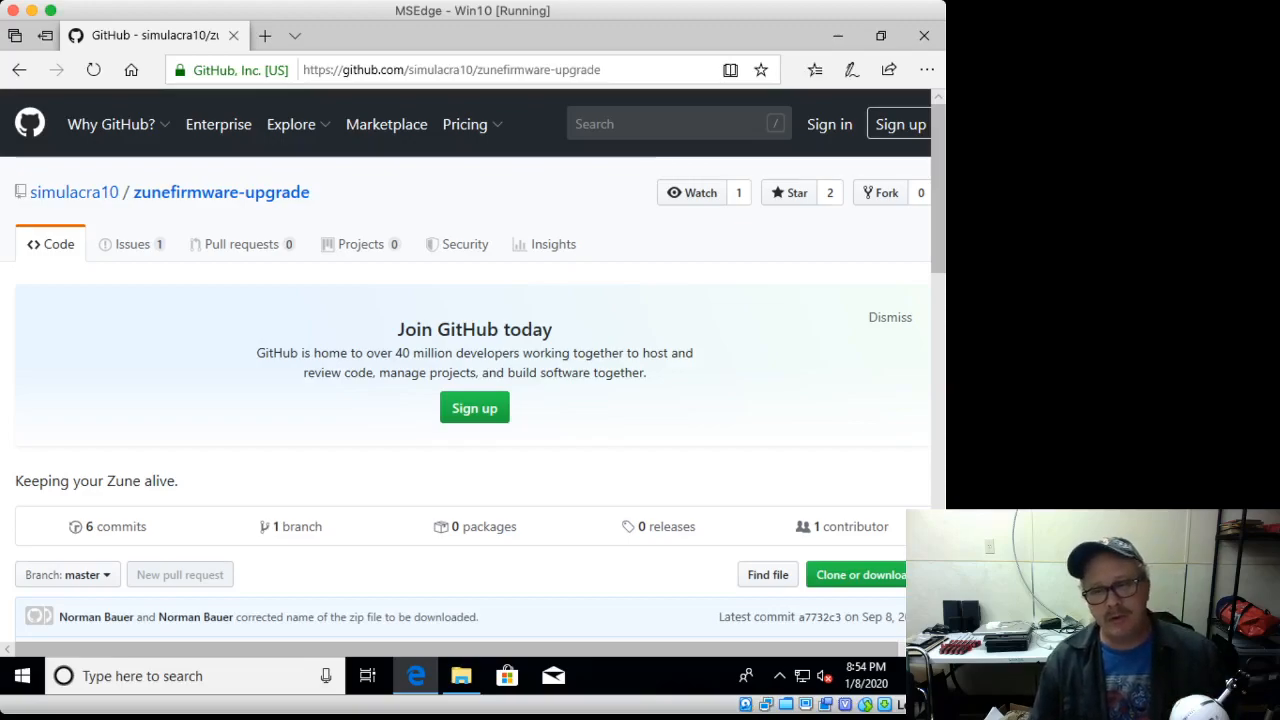
pyautogui.moveTo(852, 526)
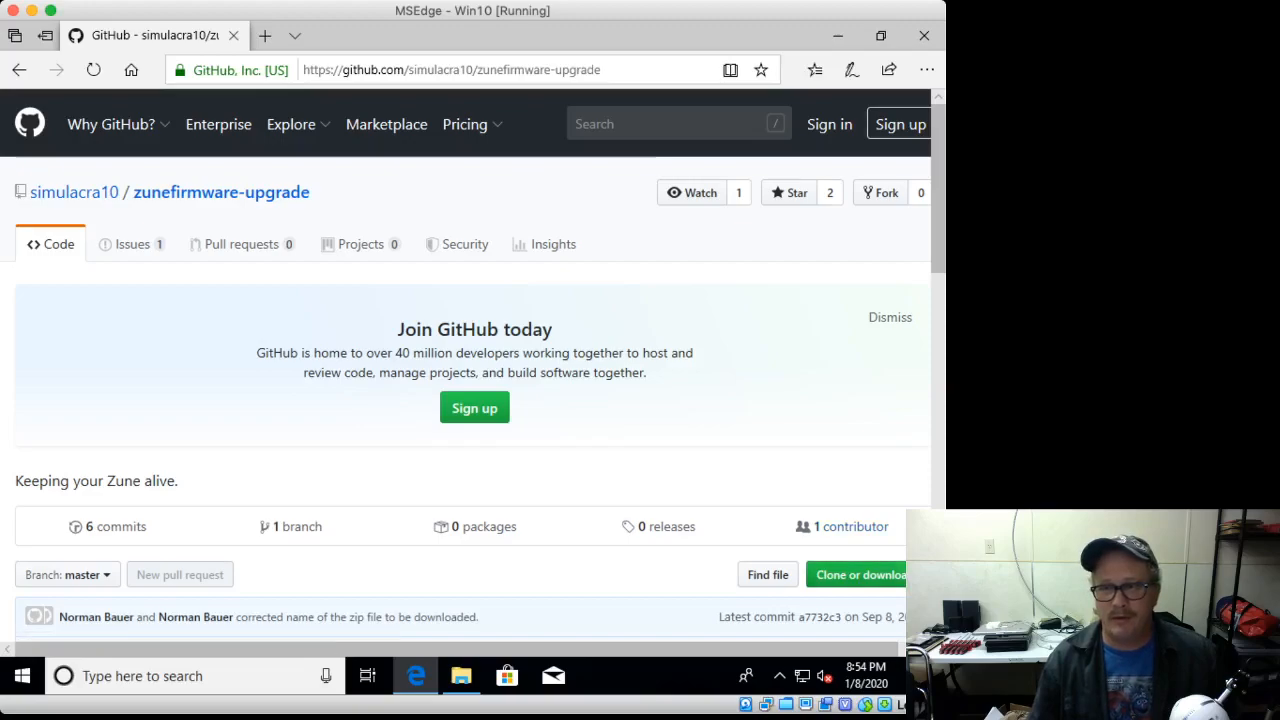
pyautogui.click(862, 574)
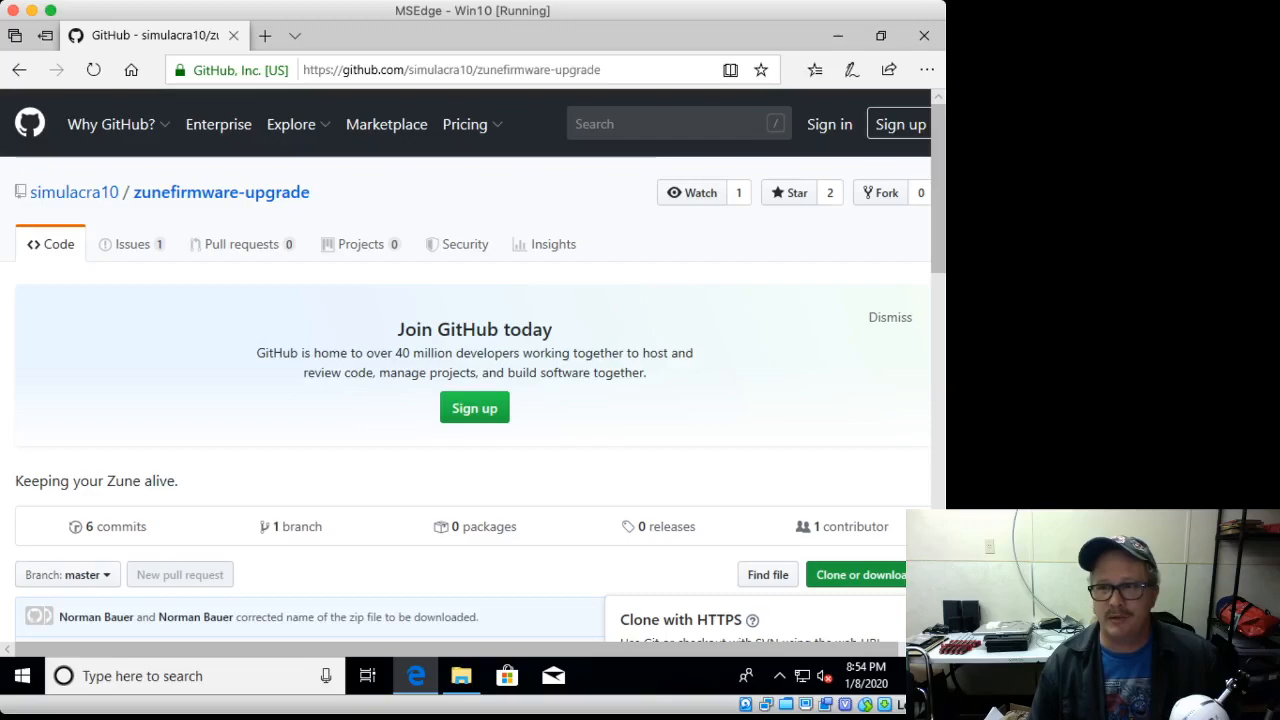
pyautogui.click(862, 574)
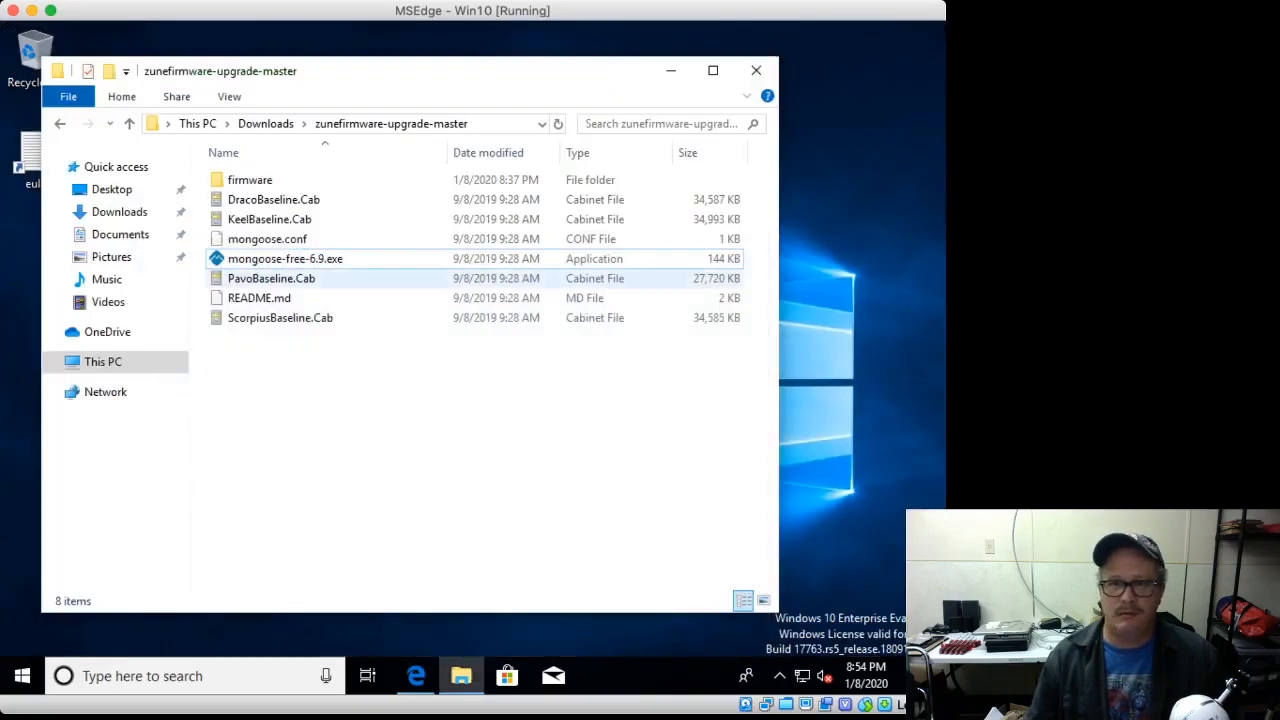
# Step: Check the zip and zunefirmware-upgrade-master folder in Downloads, then return to the repo page
pyautogui.click(60, 124)
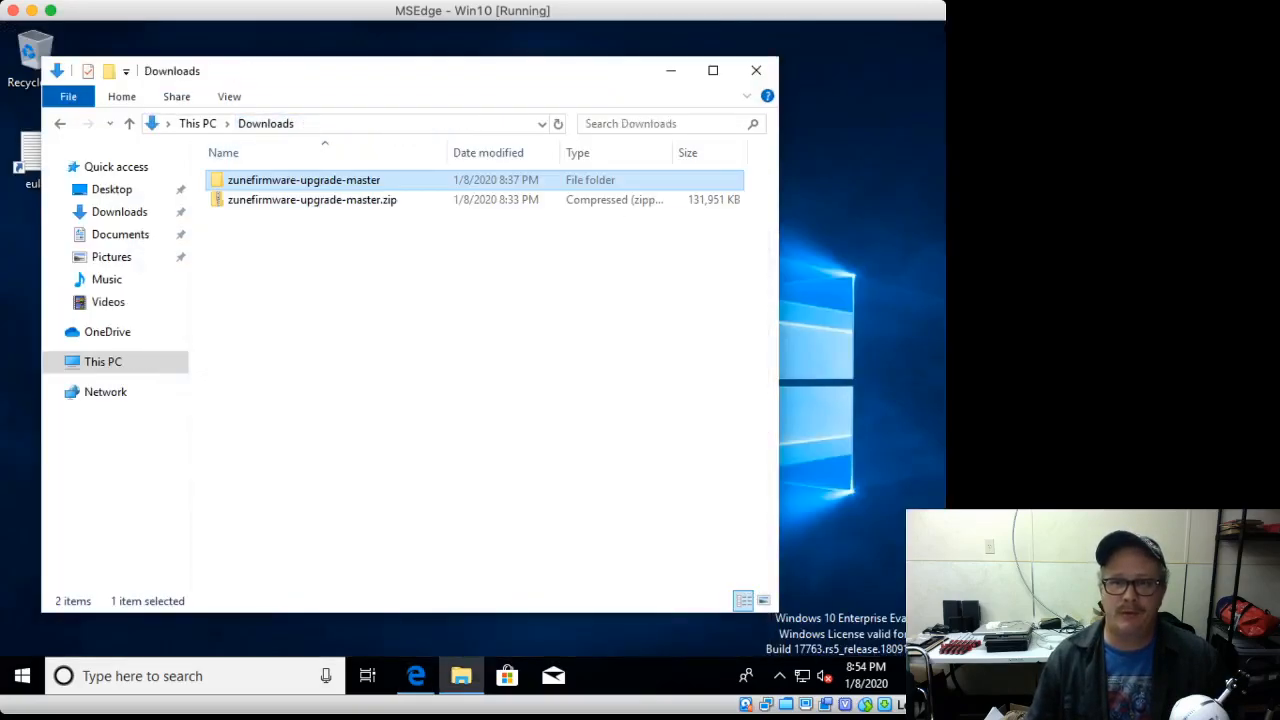
pyautogui.click(312, 200)
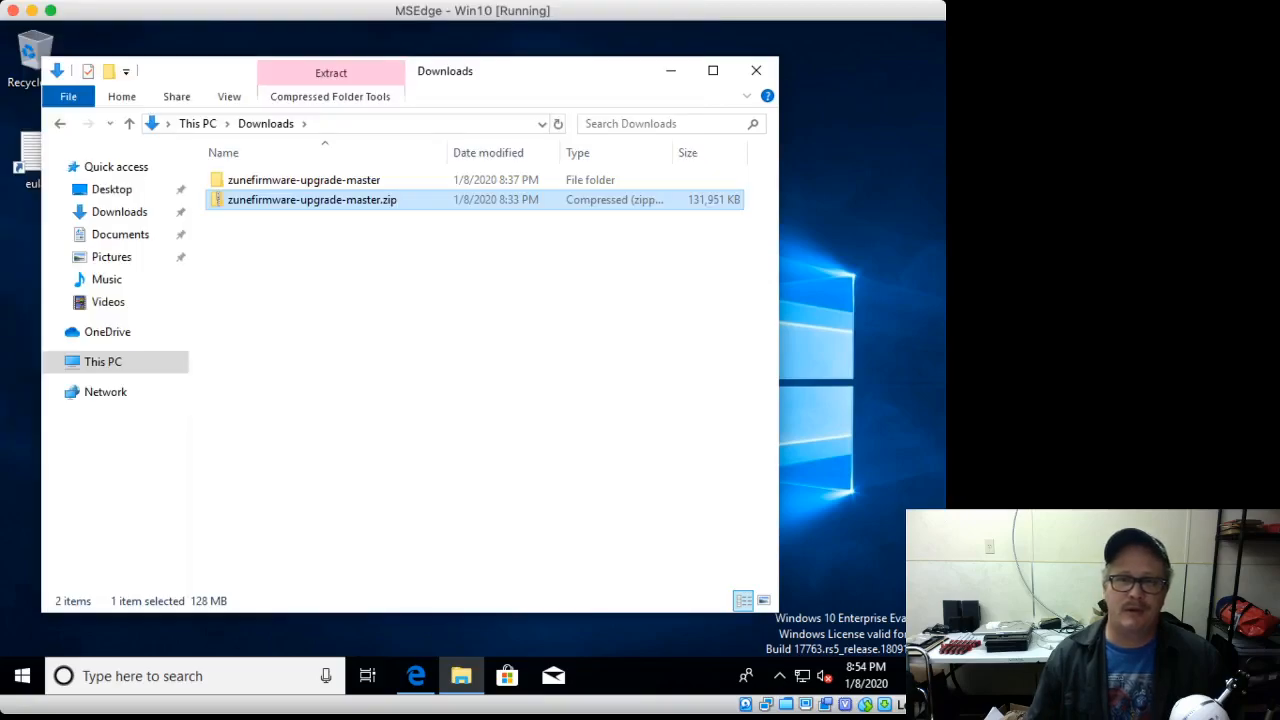
pyautogui.moveTo(312, 200)
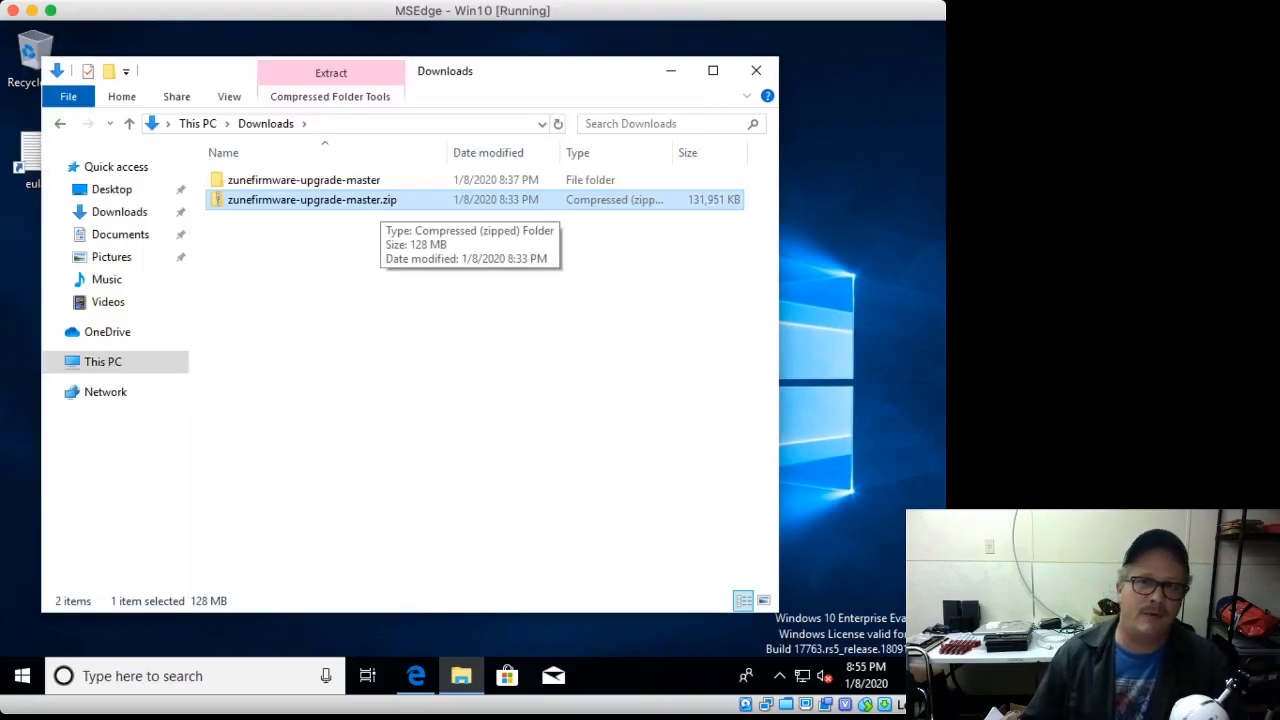
pyautogui.click(304, 180)
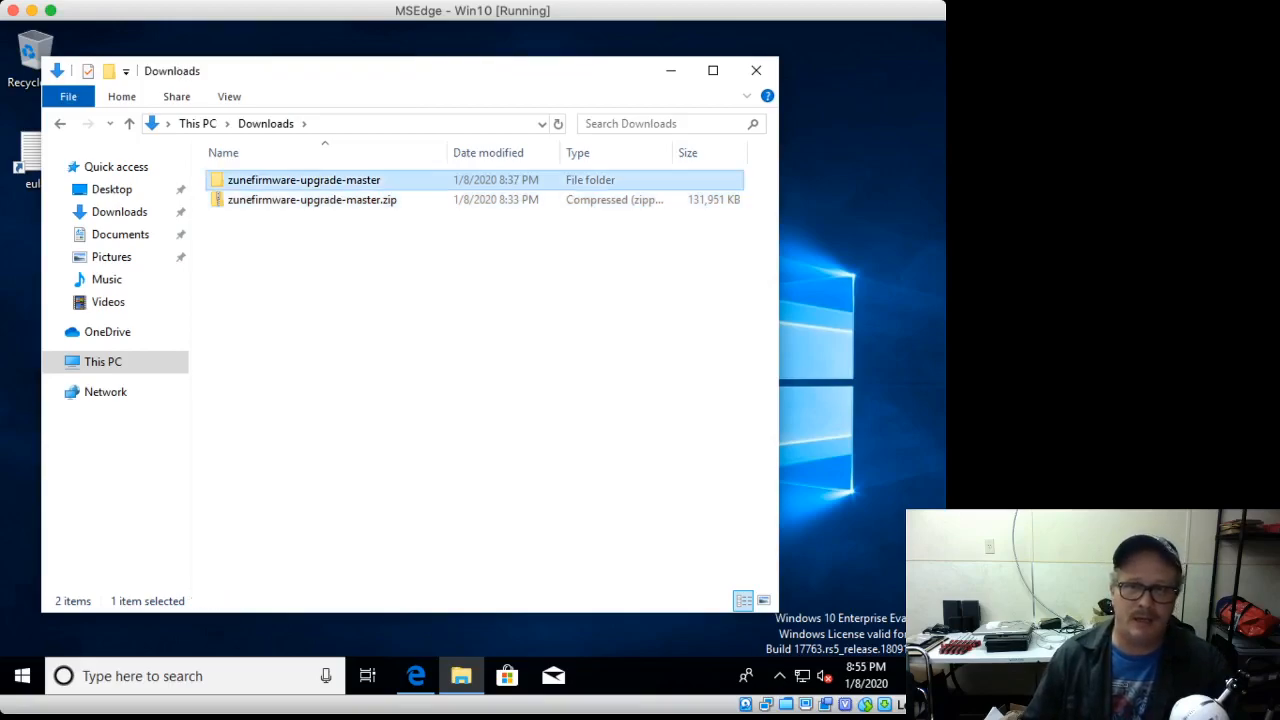
pyautogui.doubleClick(304, 180)
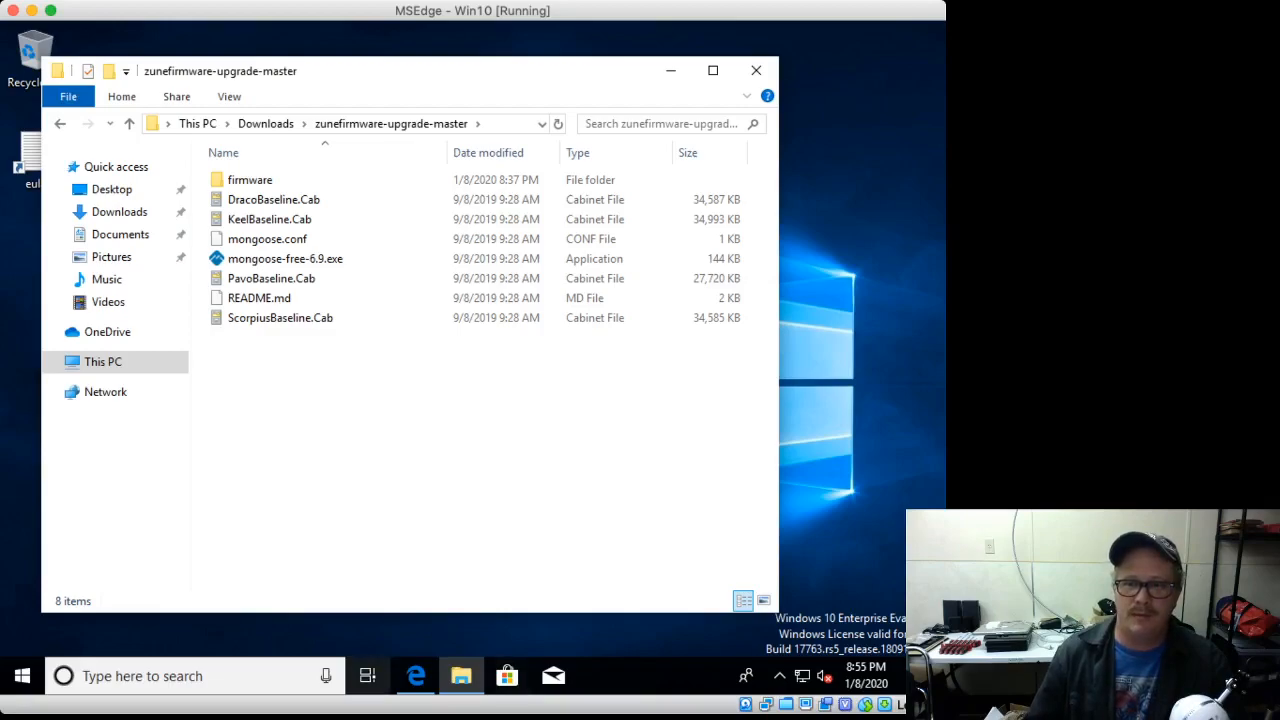
pyautogui.click(414, 676)
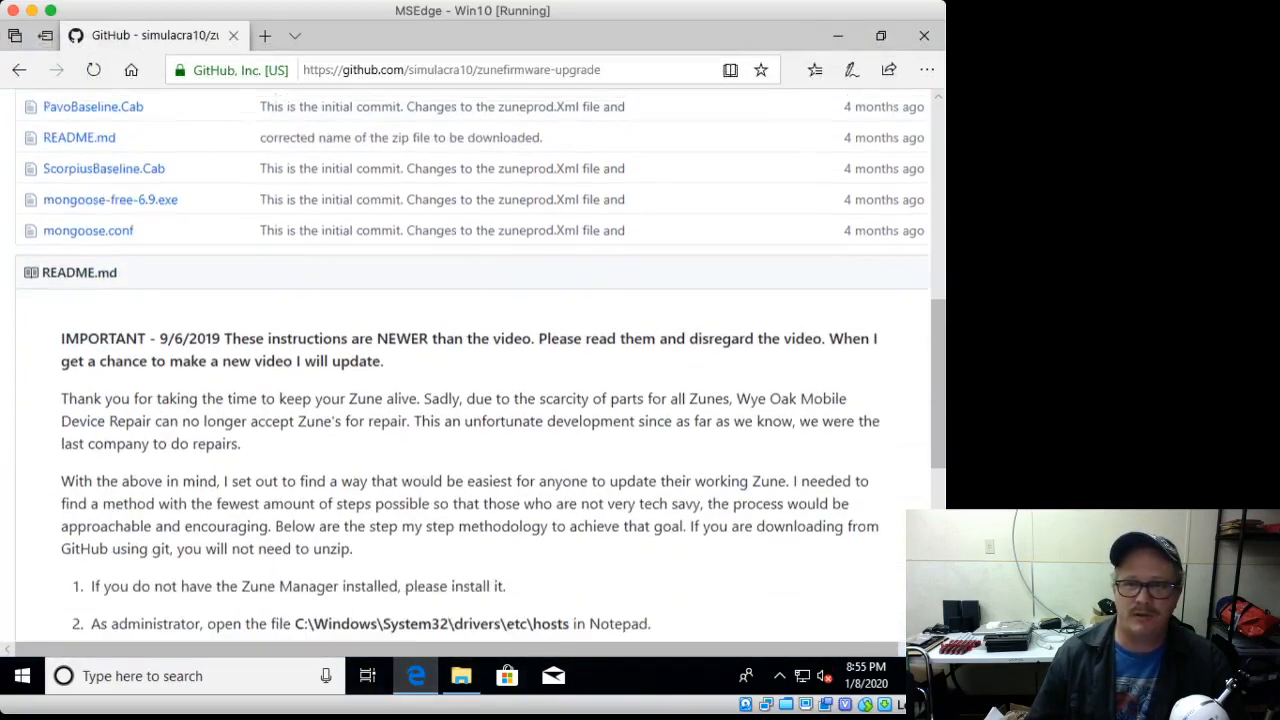
# Step: Bring the README steps into view and mark the path C:\Windows\System32\drivers\etc\hosts
pyautogui.scroll(-3)
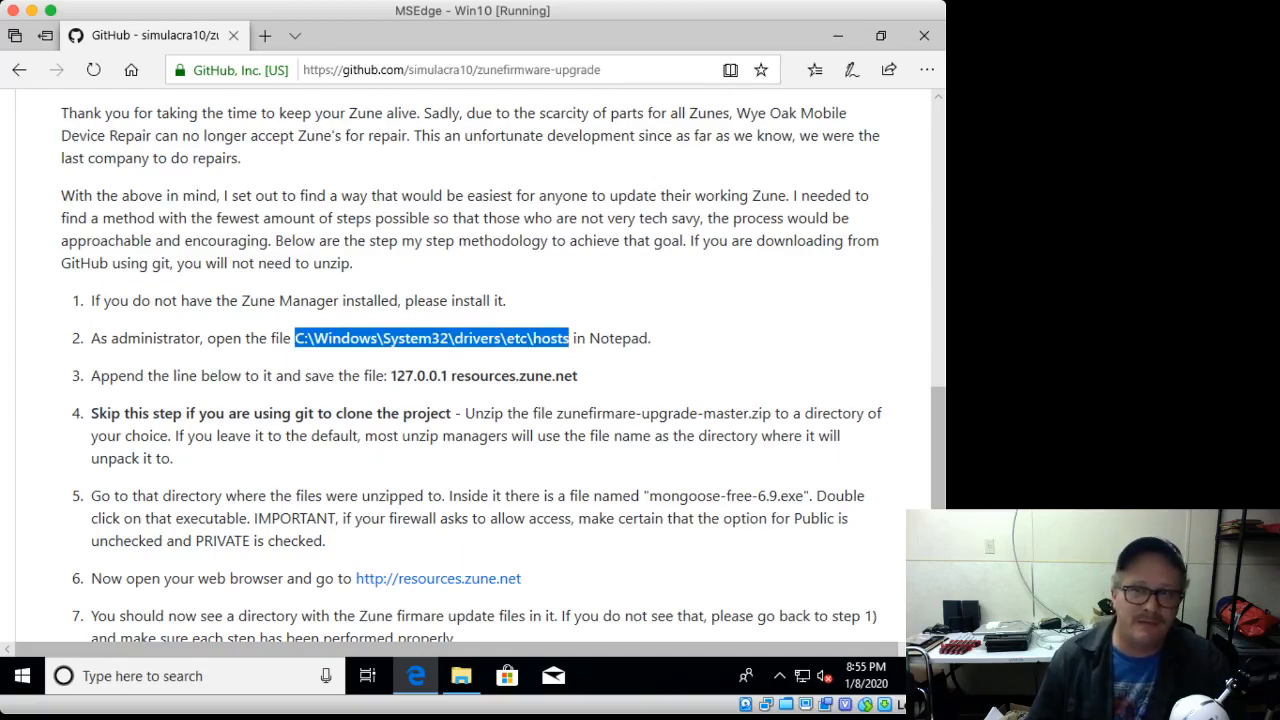
pyautogui.doubleClick(550, 338)
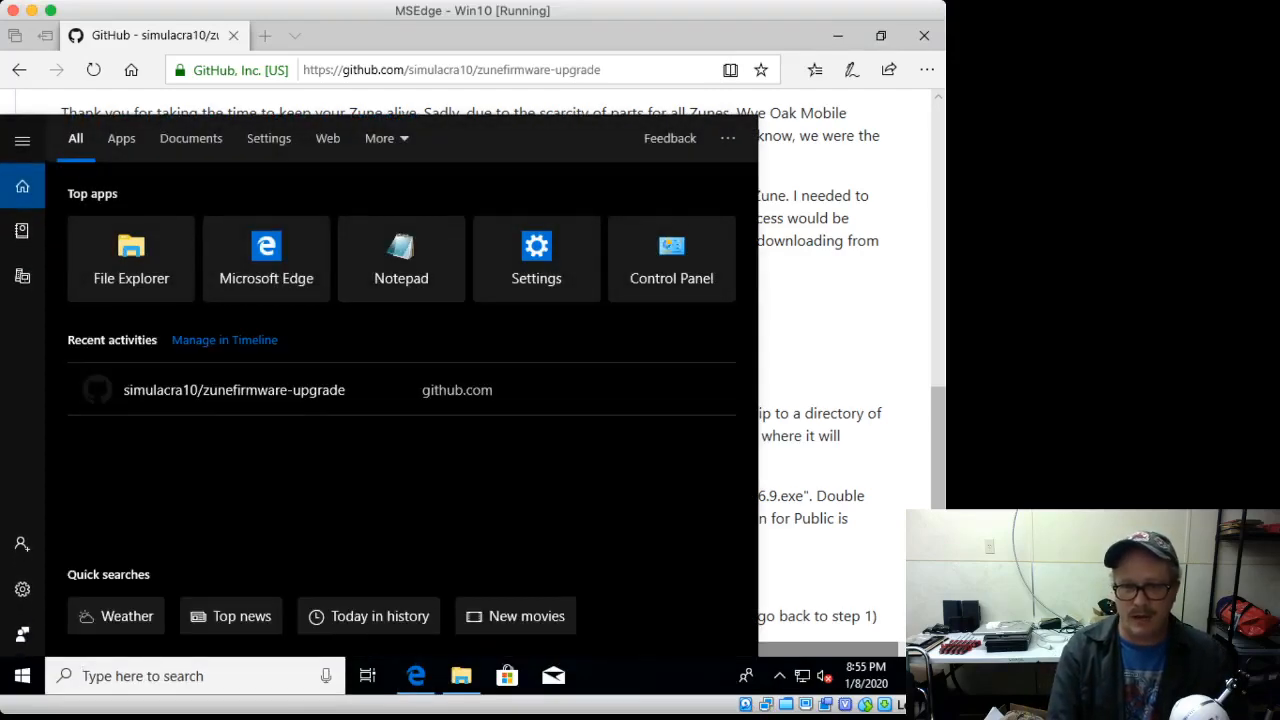
# Step: Search Start for 'note' and expand Notepad's launch options for running as administrator
pyautogui.write('note')
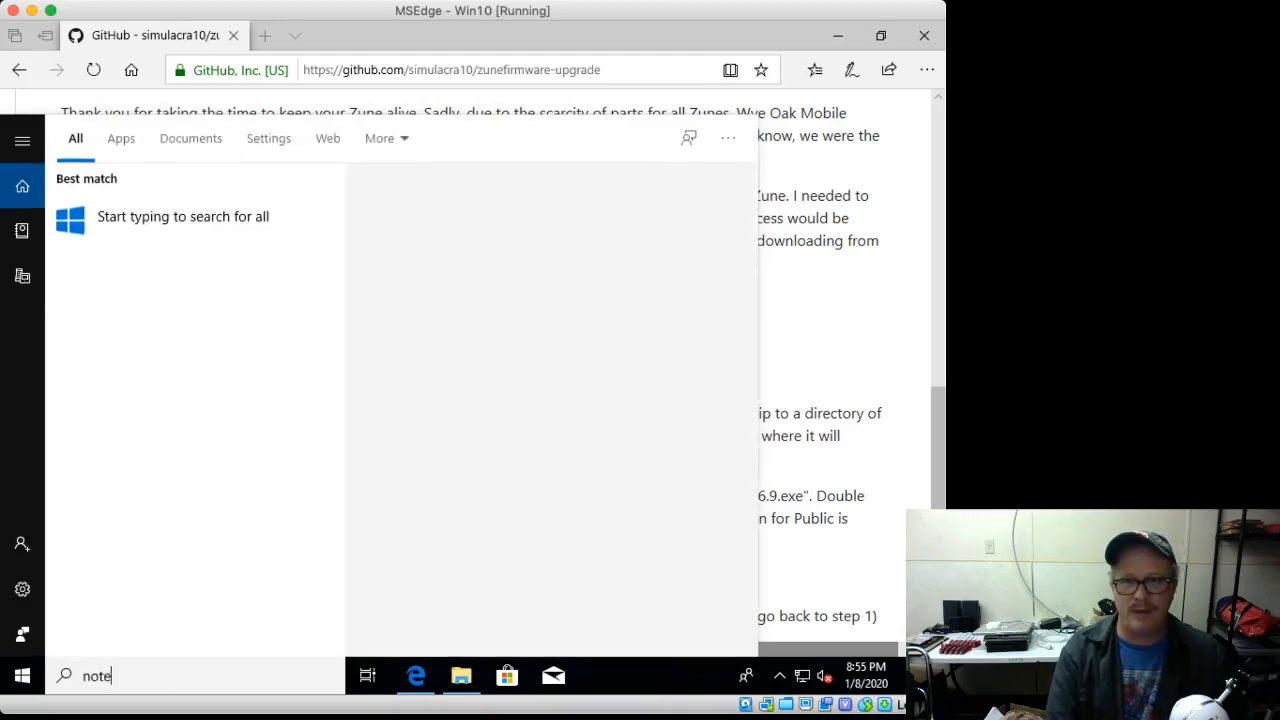
pyautogui.write('note')
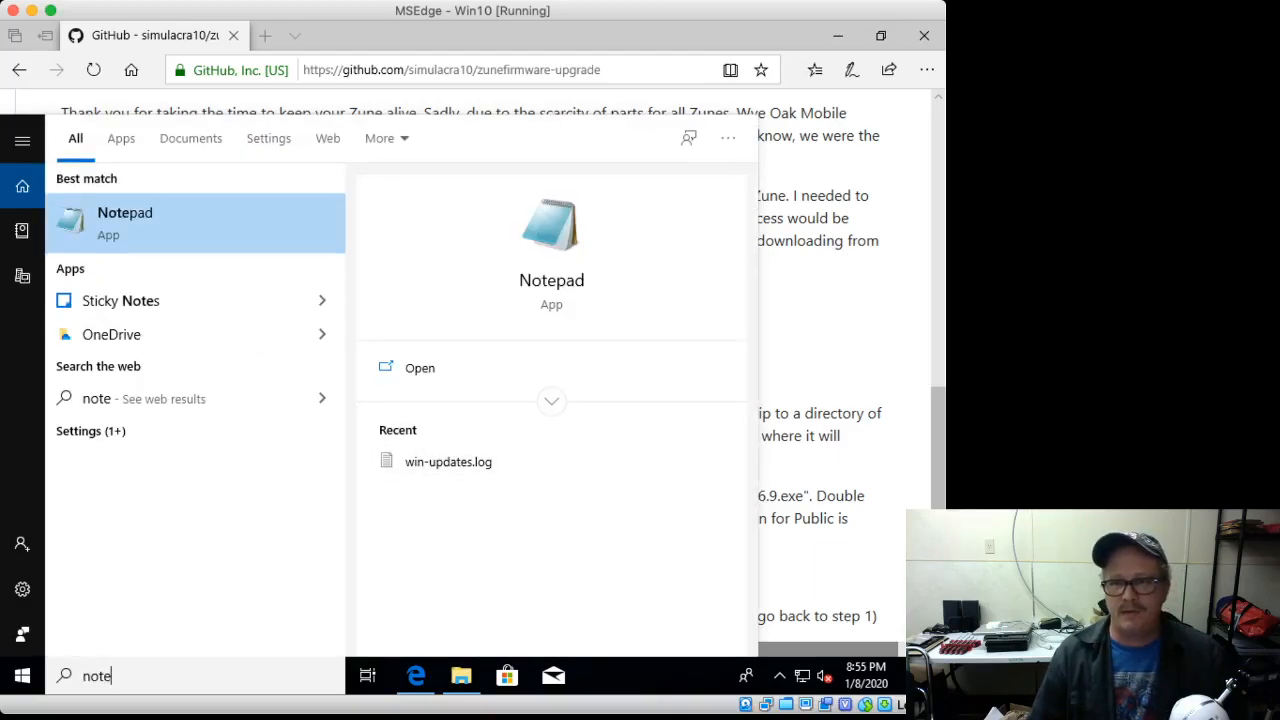
pyautogui.click(552, 400)
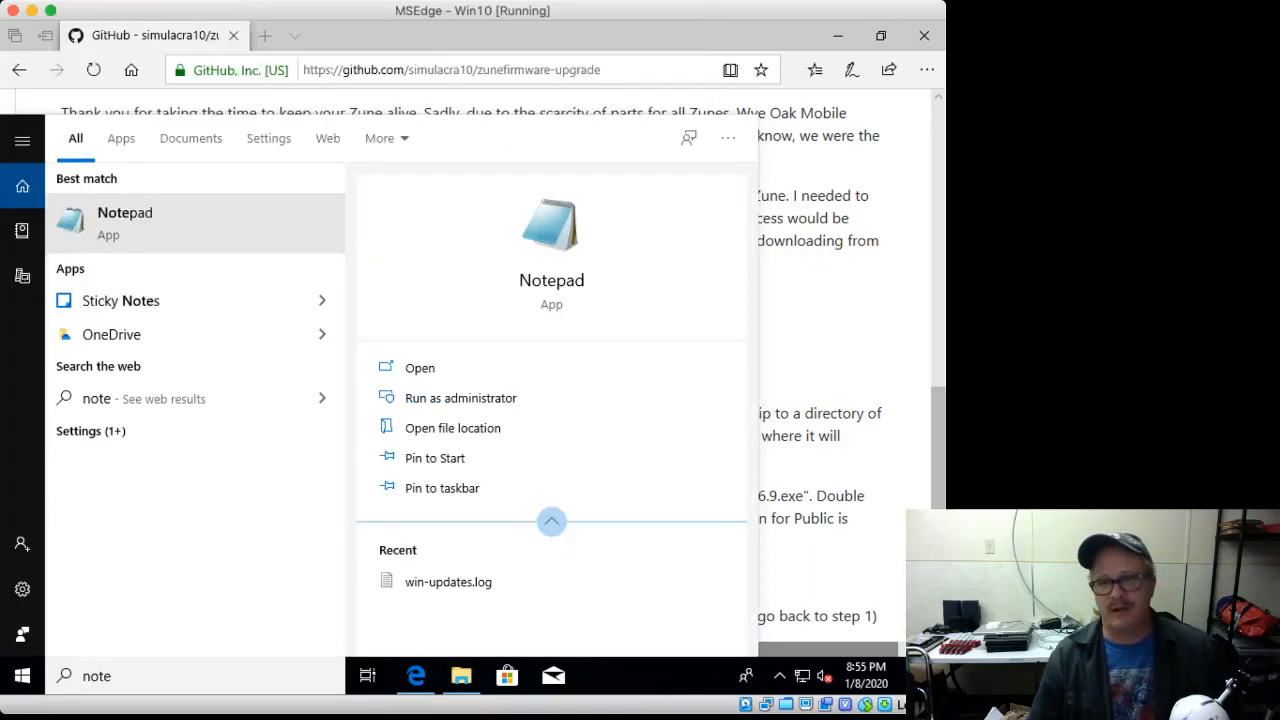
pyautogui.moveTo(460, 396)
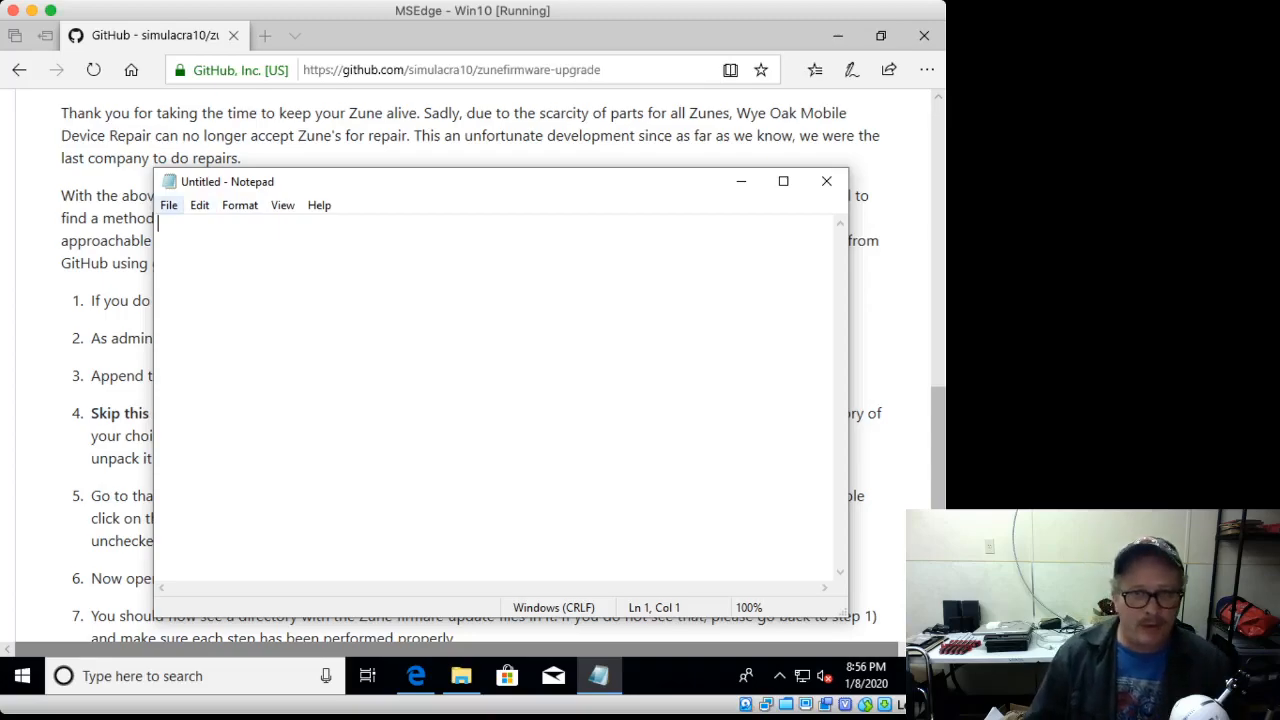
# Step: Start Notepad's Open dialog and navigate into System32\drivers\etc
pyautogui.click(168, 204)
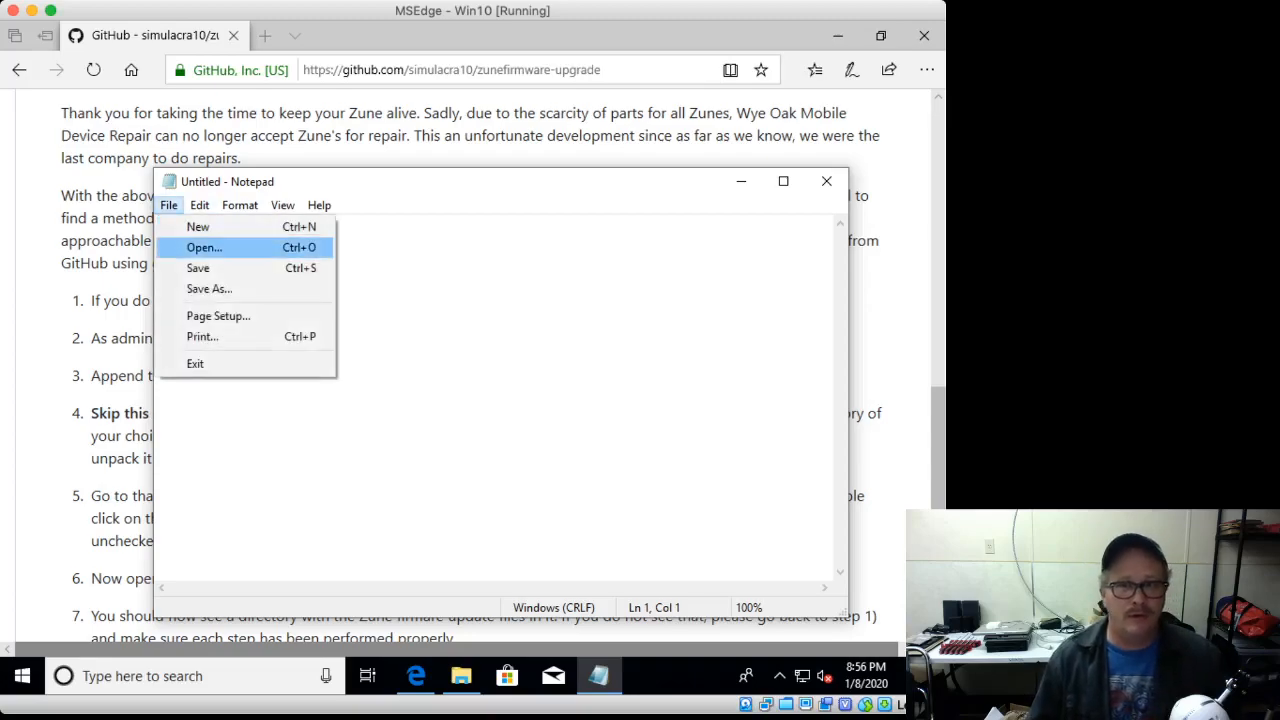
pyautogui.click(204, 248)
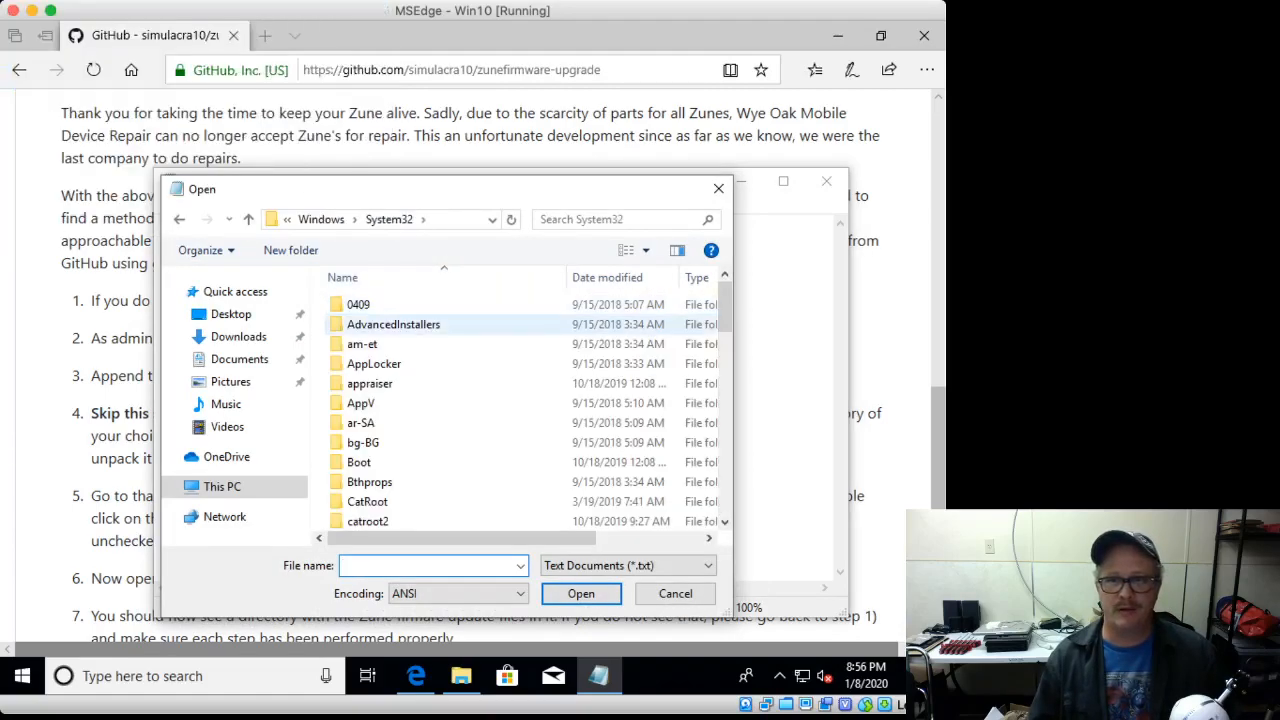
pyautogui.scroll(-3)
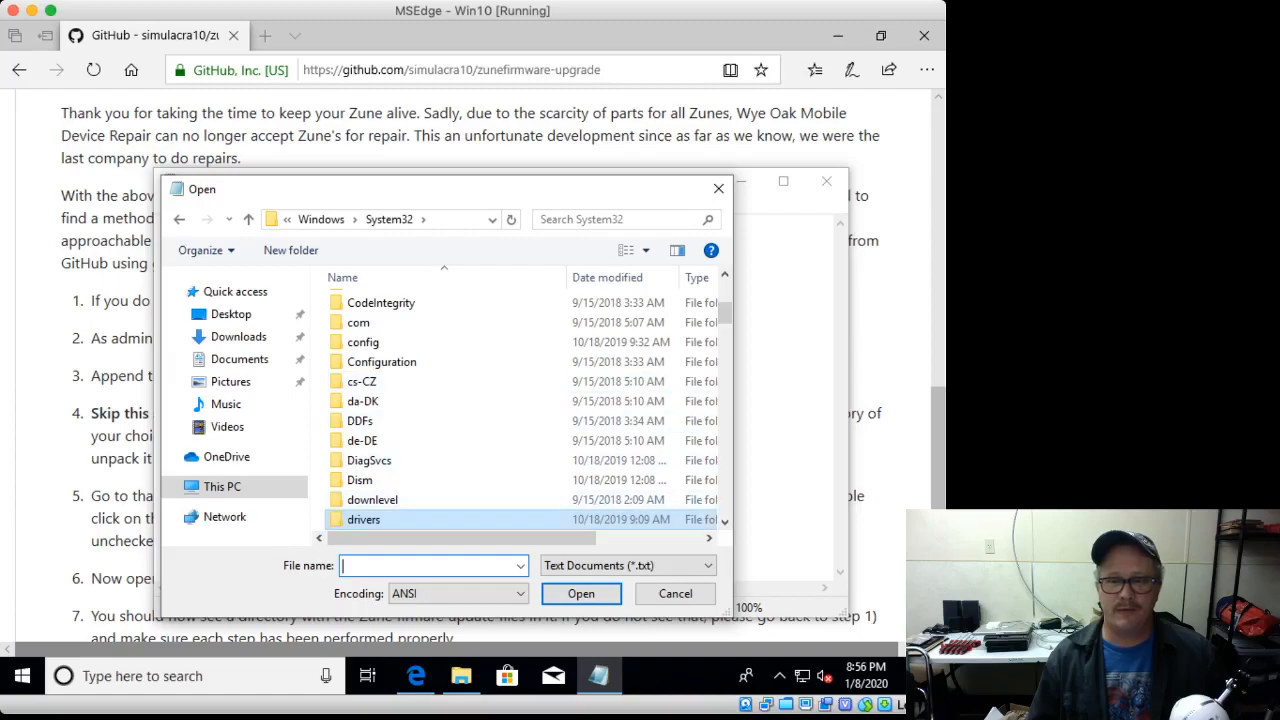
pyautogui.doubleClick(364, 520)
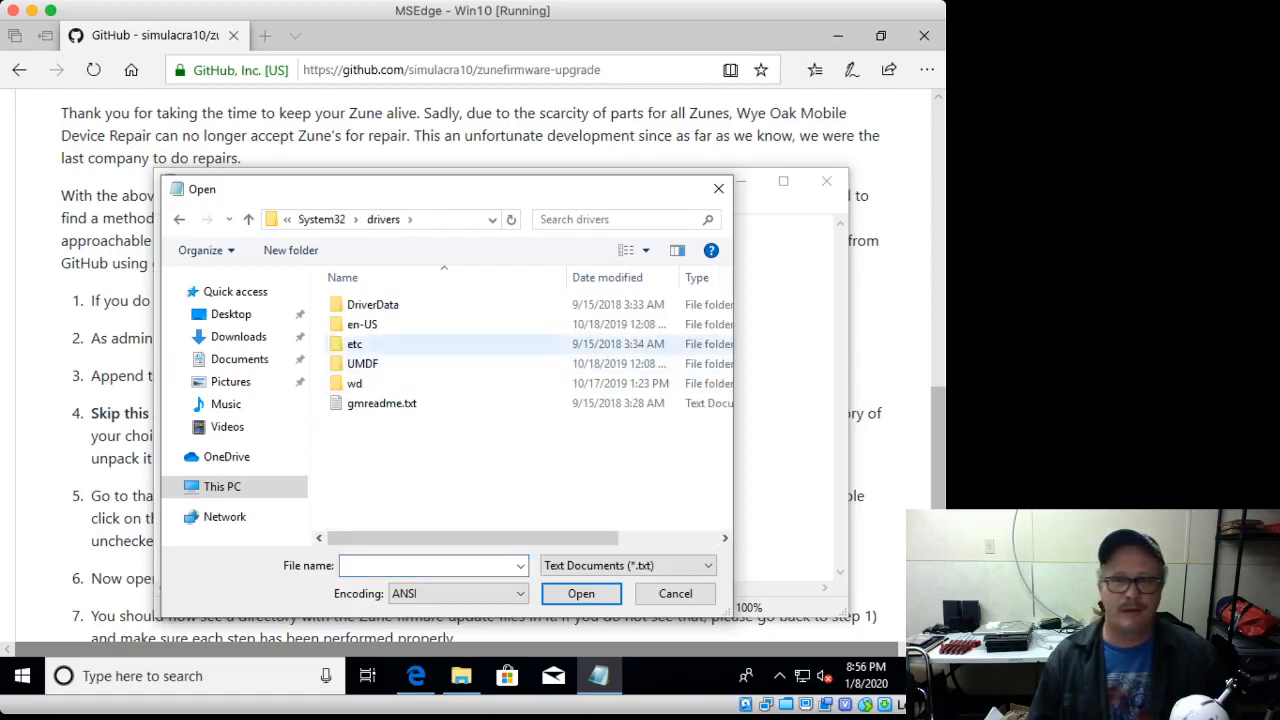
pyautogui.doubleClick(356, 344)
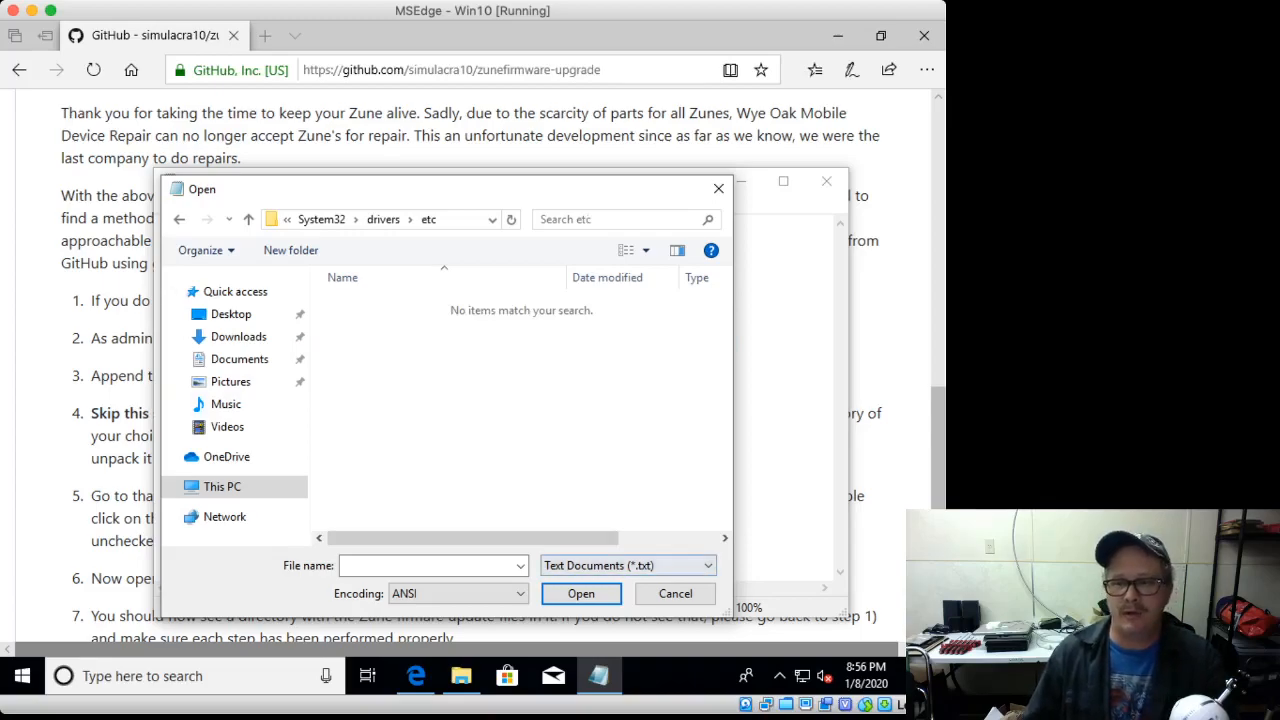
# Step: Show All Files (*.*) and open the hosts file
pyautogui.click(628, 564)
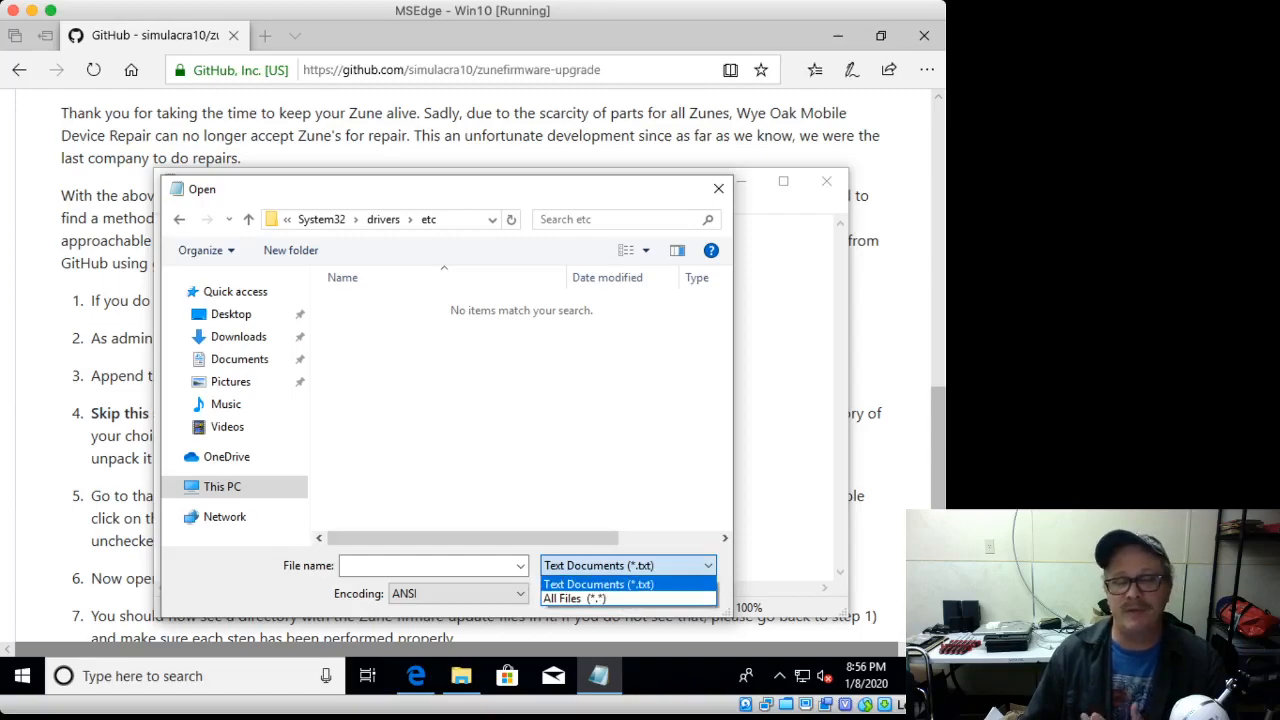
pyautogui.moveTo(576, 598)
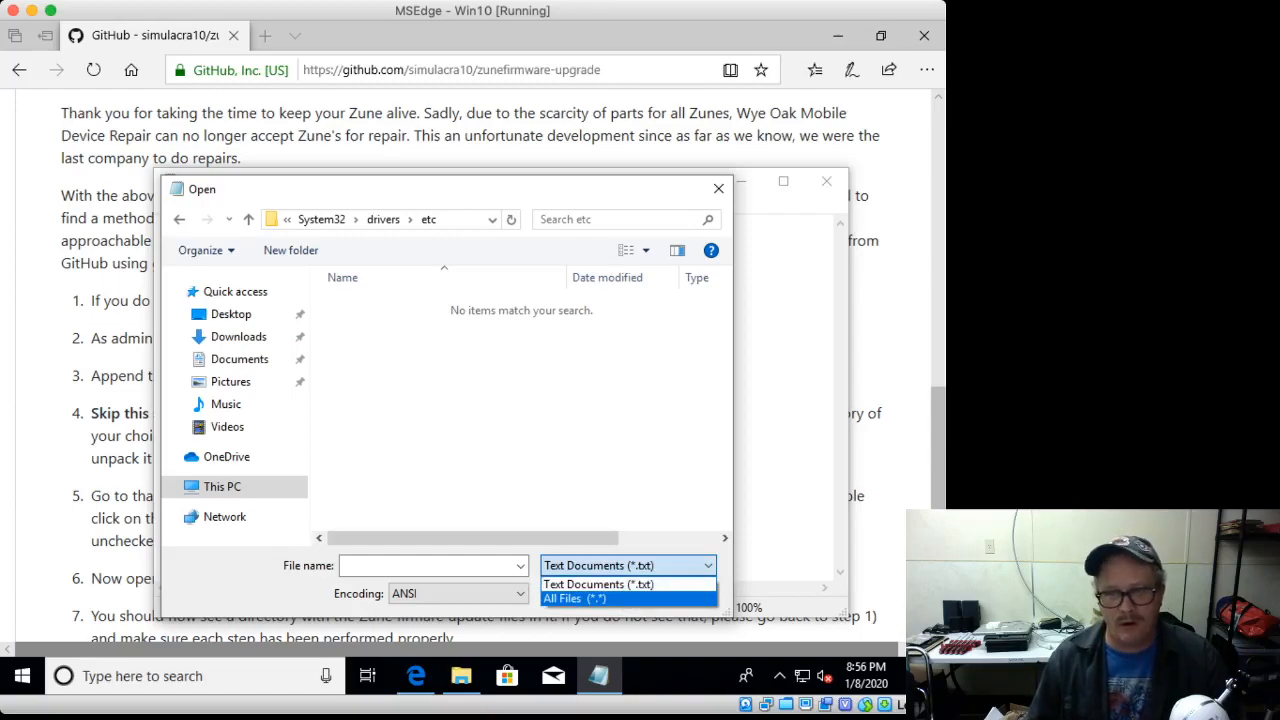
pyautogui.click(574, 598)
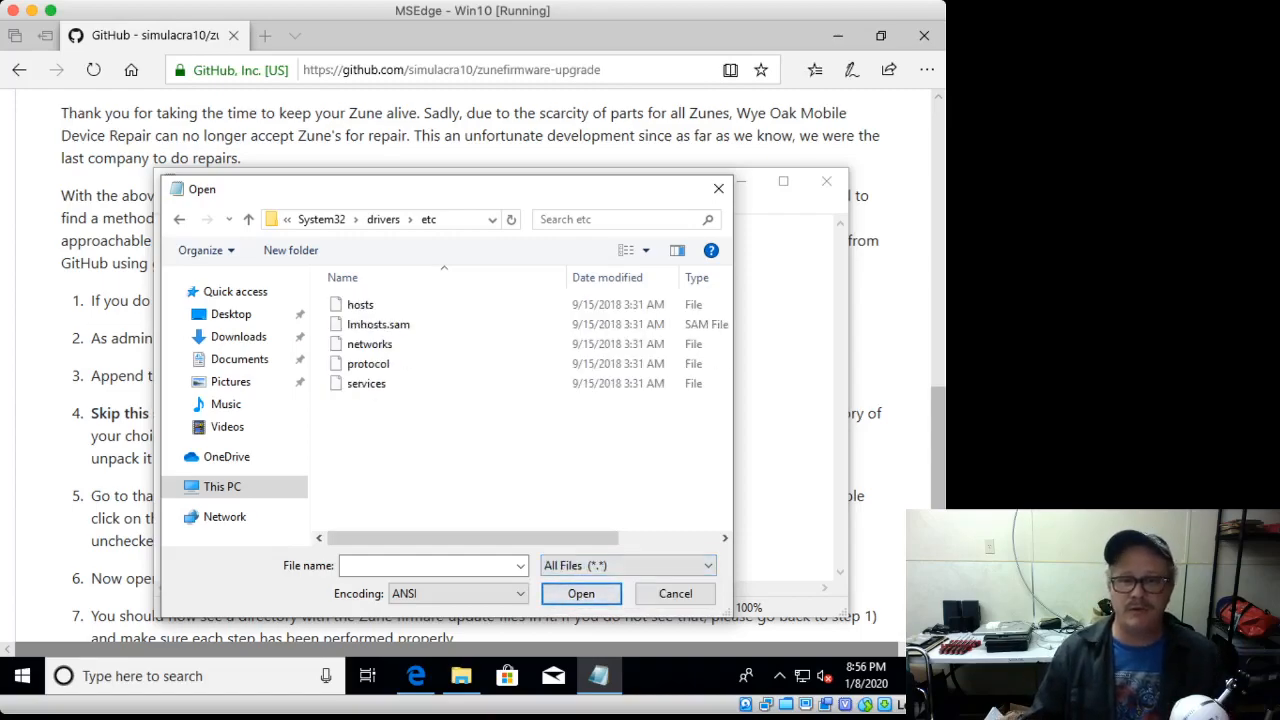
pyautogui.click(360, 304)
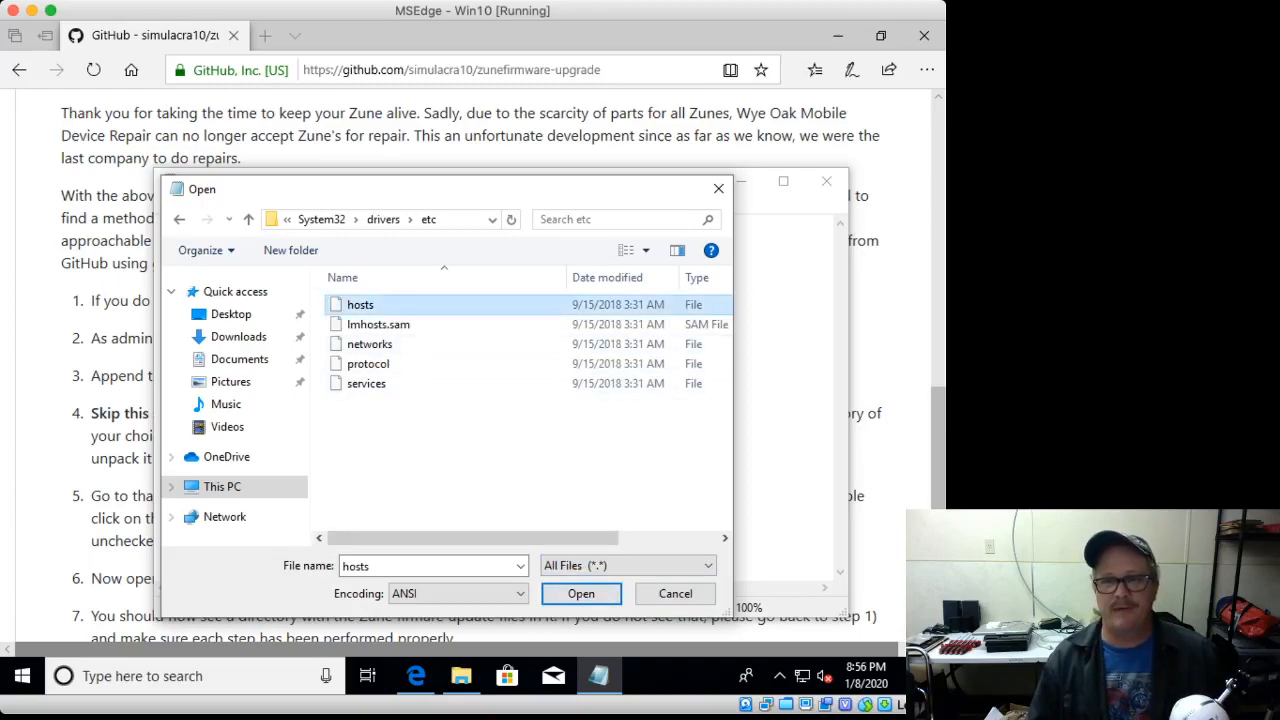
pyautogui.click(580, 592)
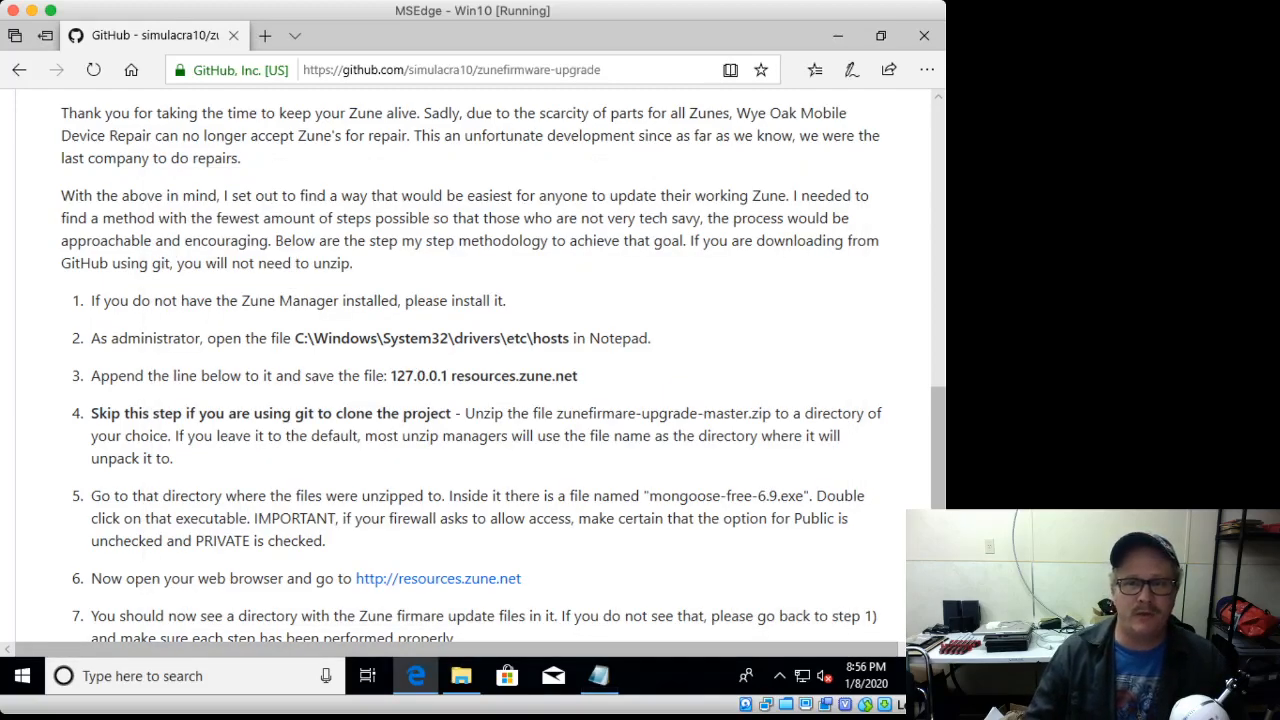
# Step: Select and copy the README line 127.0.0.1 resources.zune.net
pyautogui.doubleClick(404, 376)
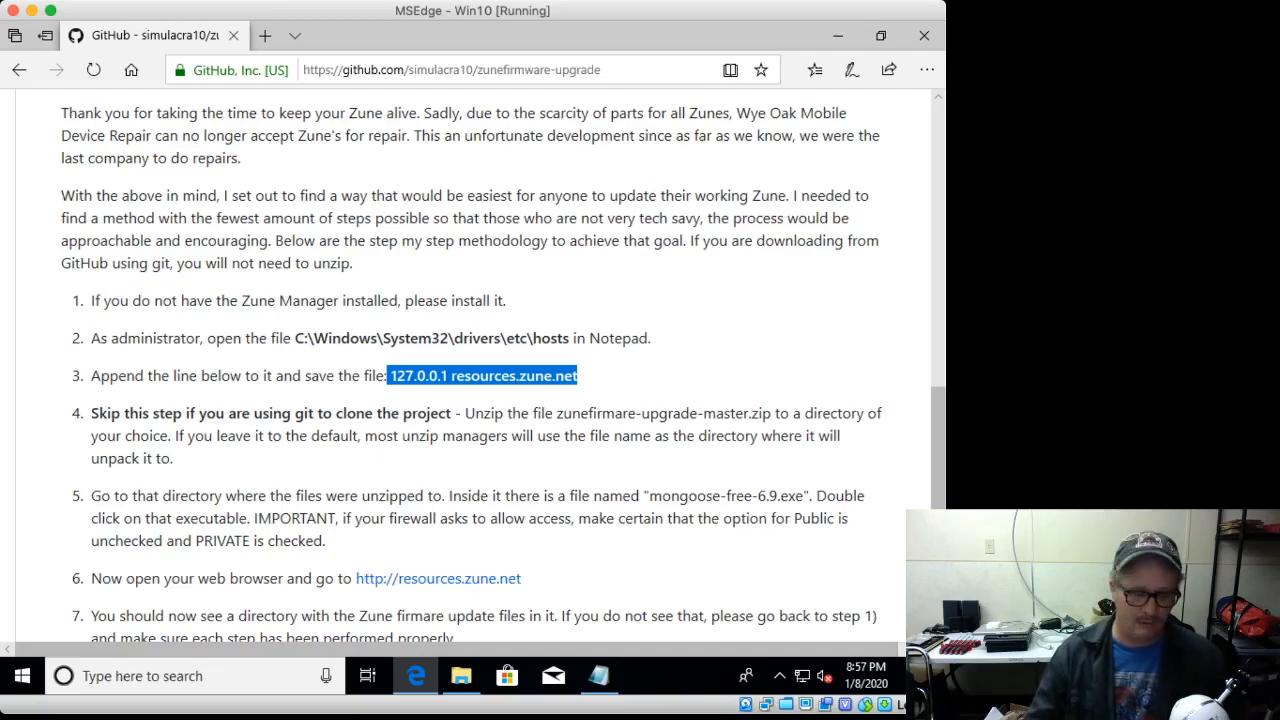
pyautogui.rightClick(484, 376)
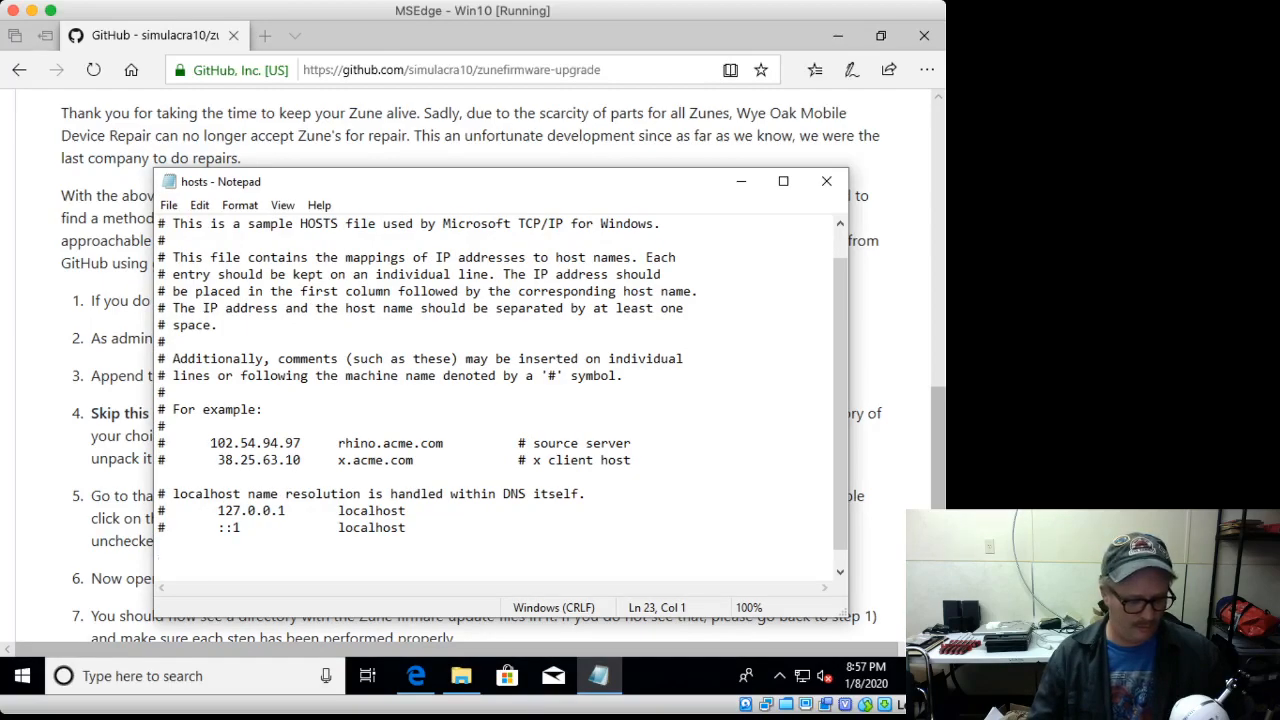
# Step: Append 127.0.0.1 resources.zune.net to the hosts file and save it
pyautogui.write('127.0.0.1 resources.zune.net')
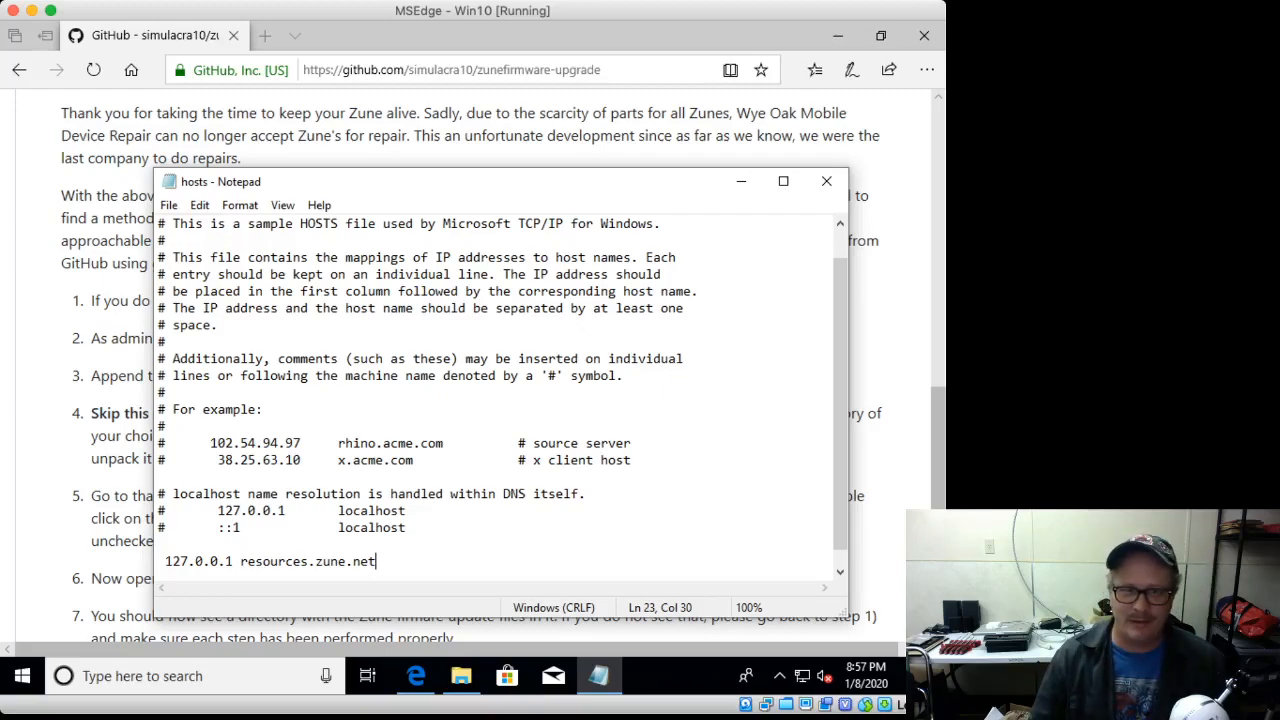
pyautogui.press('Left')
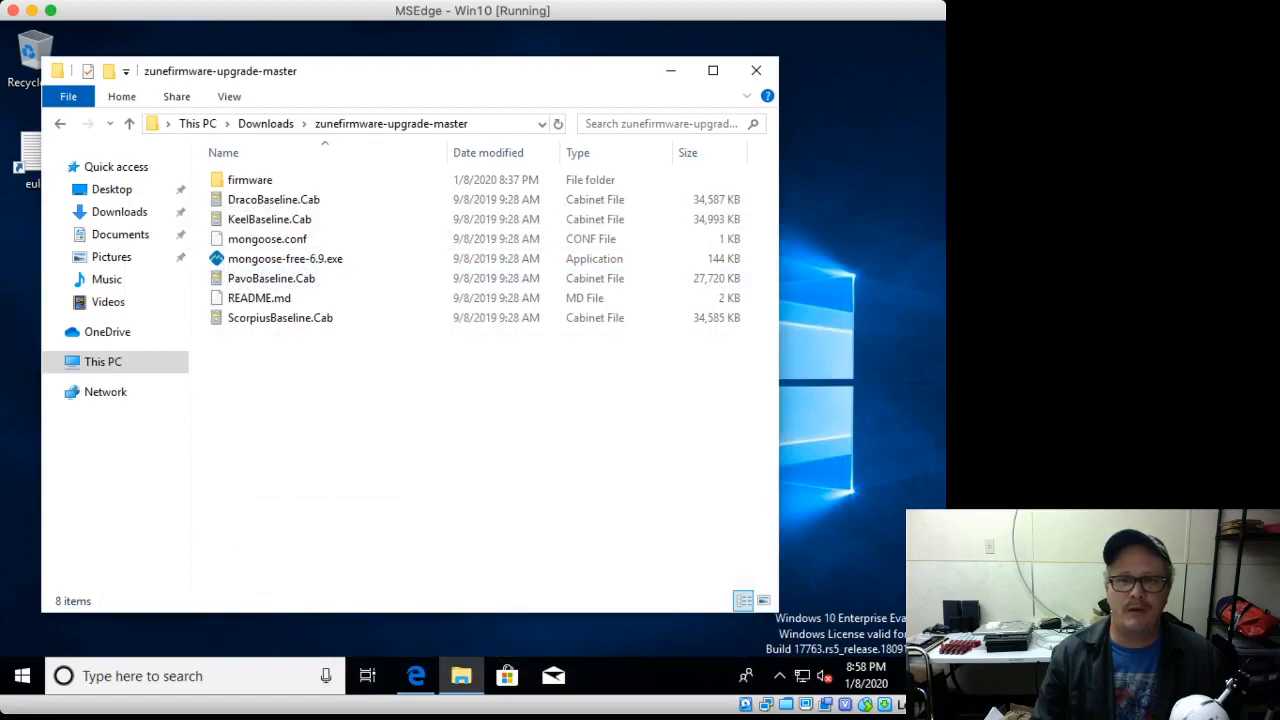
# Step: Launch mongoose-free-6.9.exe from the zunefirmware-upgrade-master folder
pyautogui.click(284, 258)
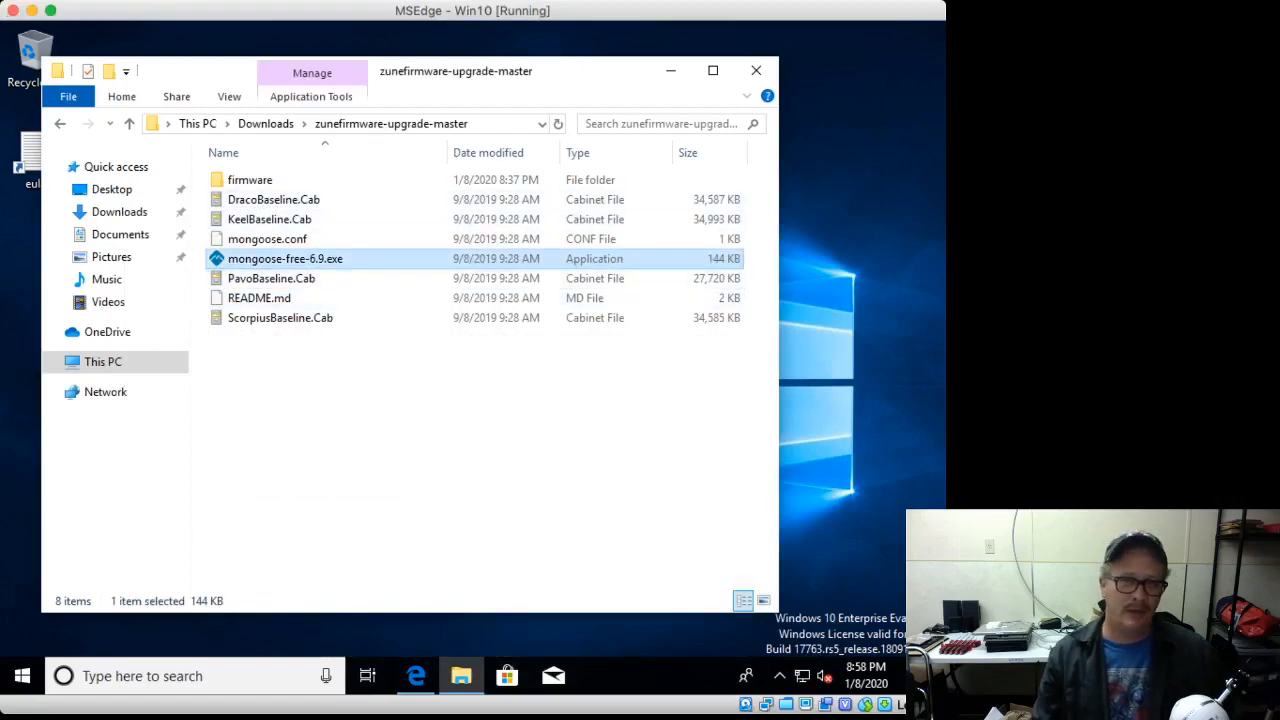
pyautogui.doubleClick(284, 258)
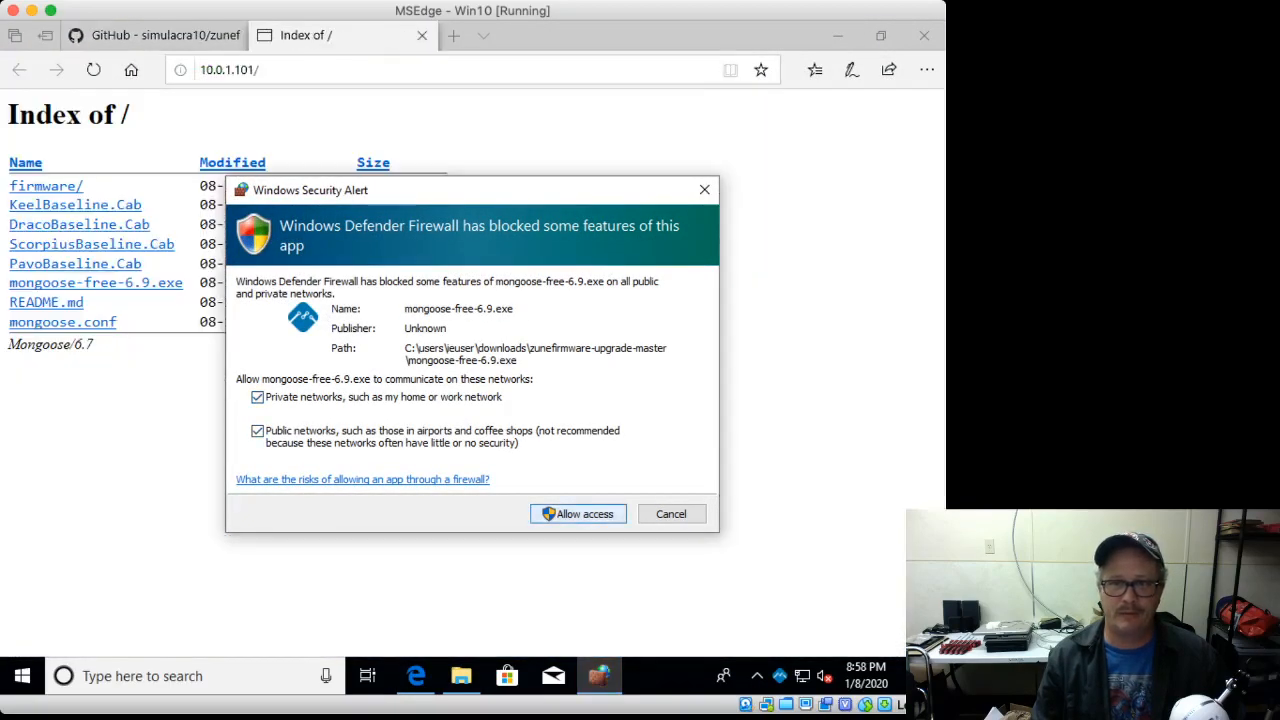
# Step: Allow Mongoose through the firewall on private networks only
pyautogui.click(256, 430)
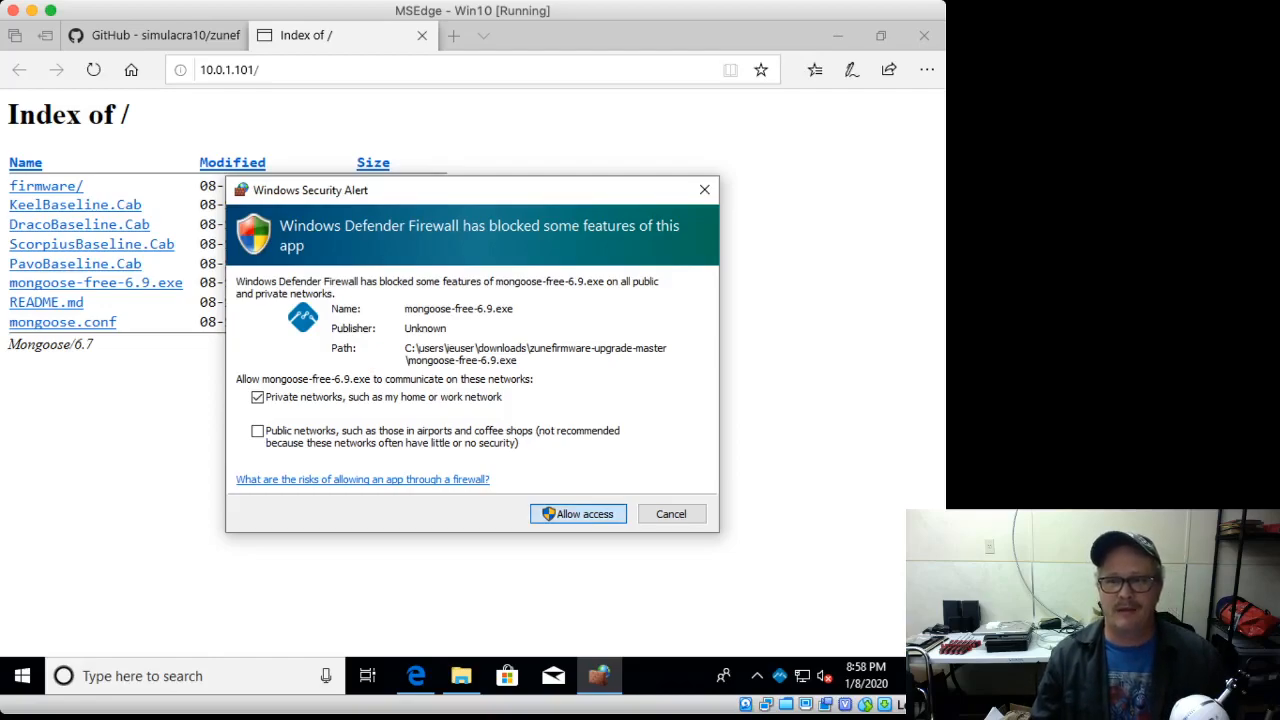
pyautogui.click(578, 512)
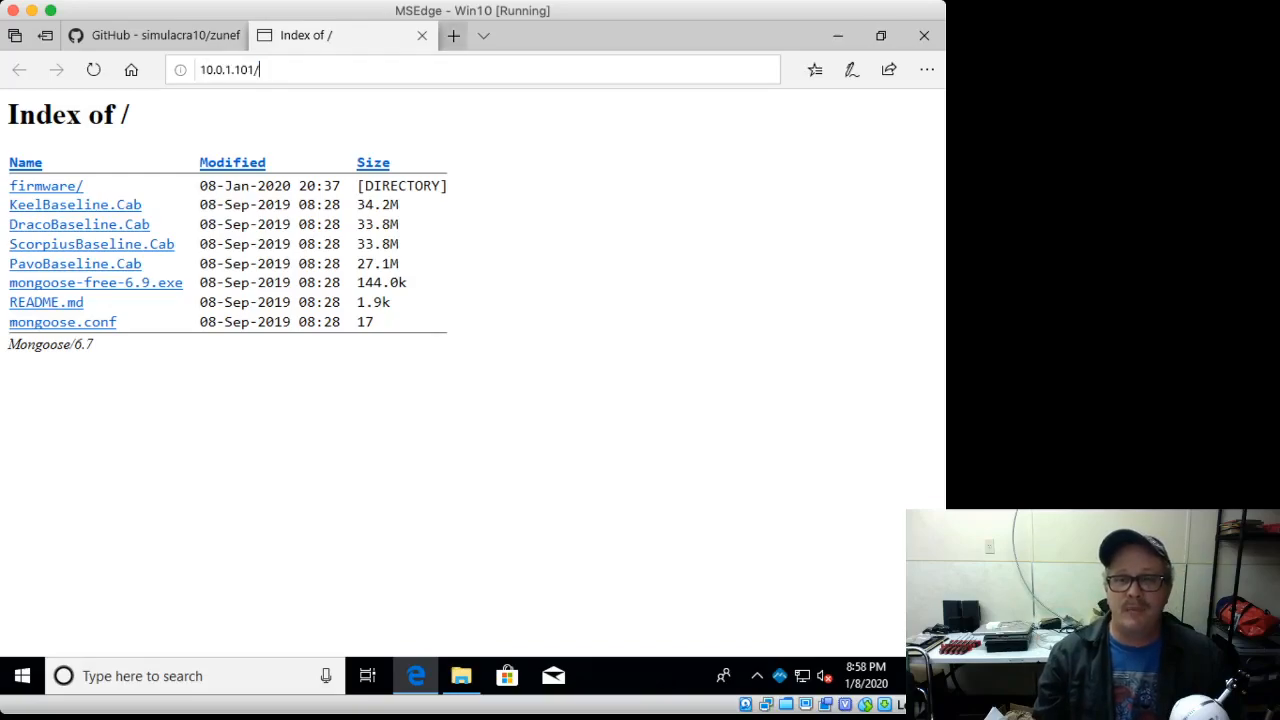
# Step: Load 127.0.0.1 in a new tab to show the Mongoose Index of / listing
pyautogui.click(452, 36)
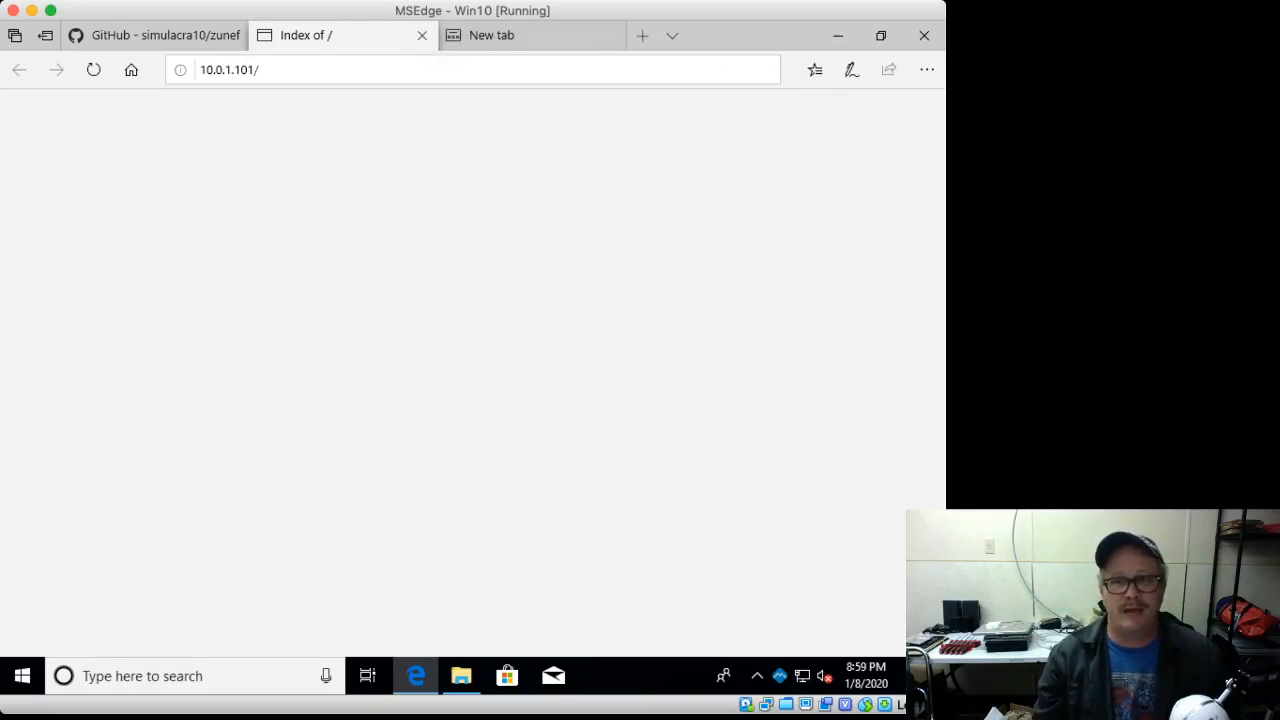
pyautogui.click(532, 36)
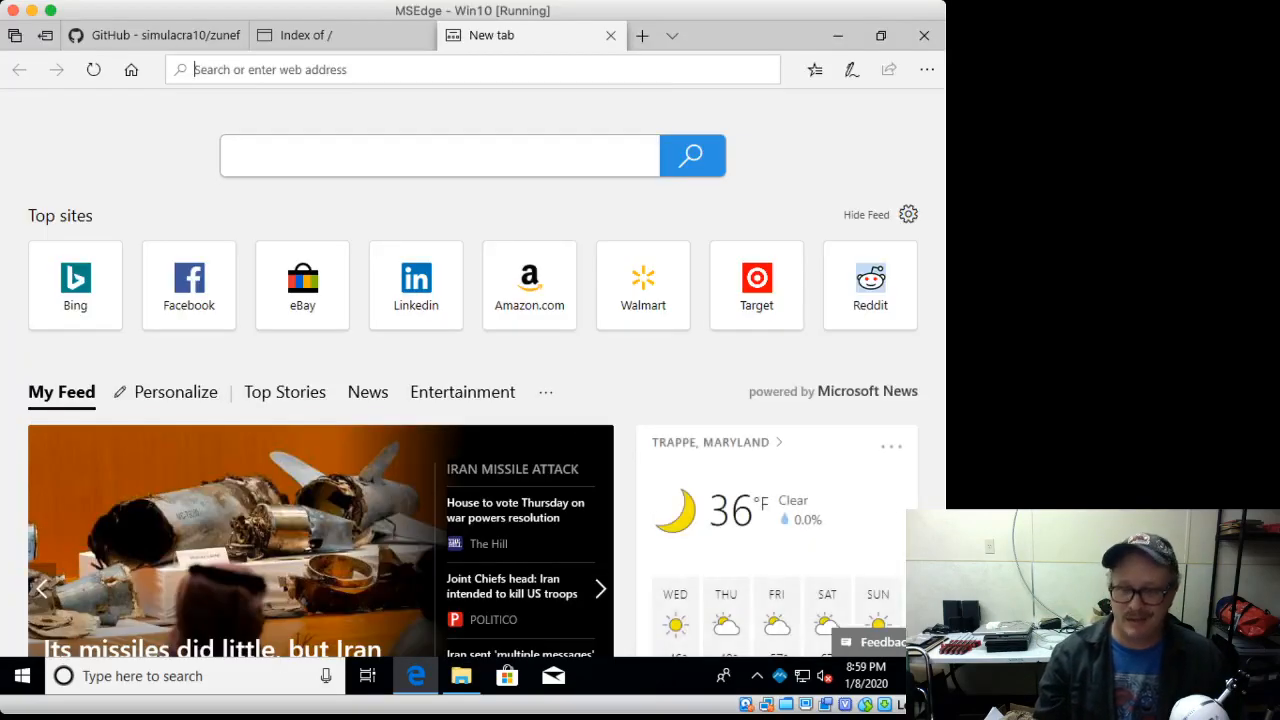
pyautogui.write('127')
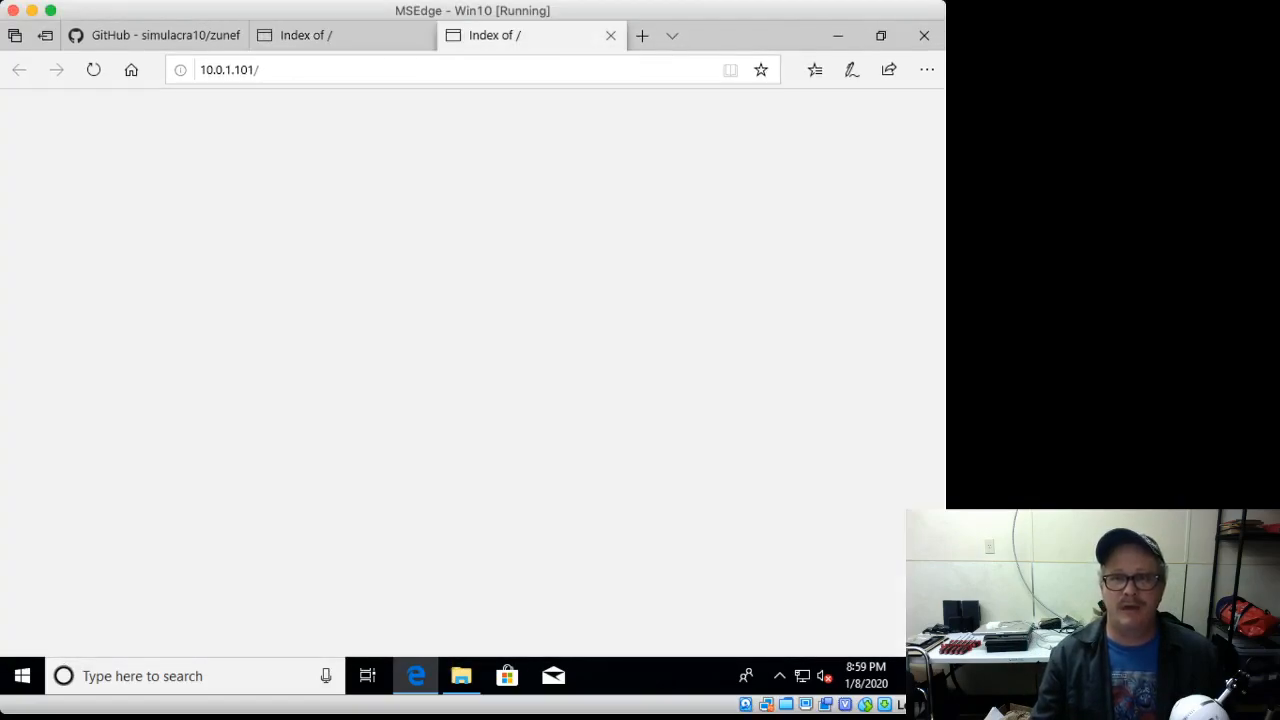
pyautogui.click(340, 36)
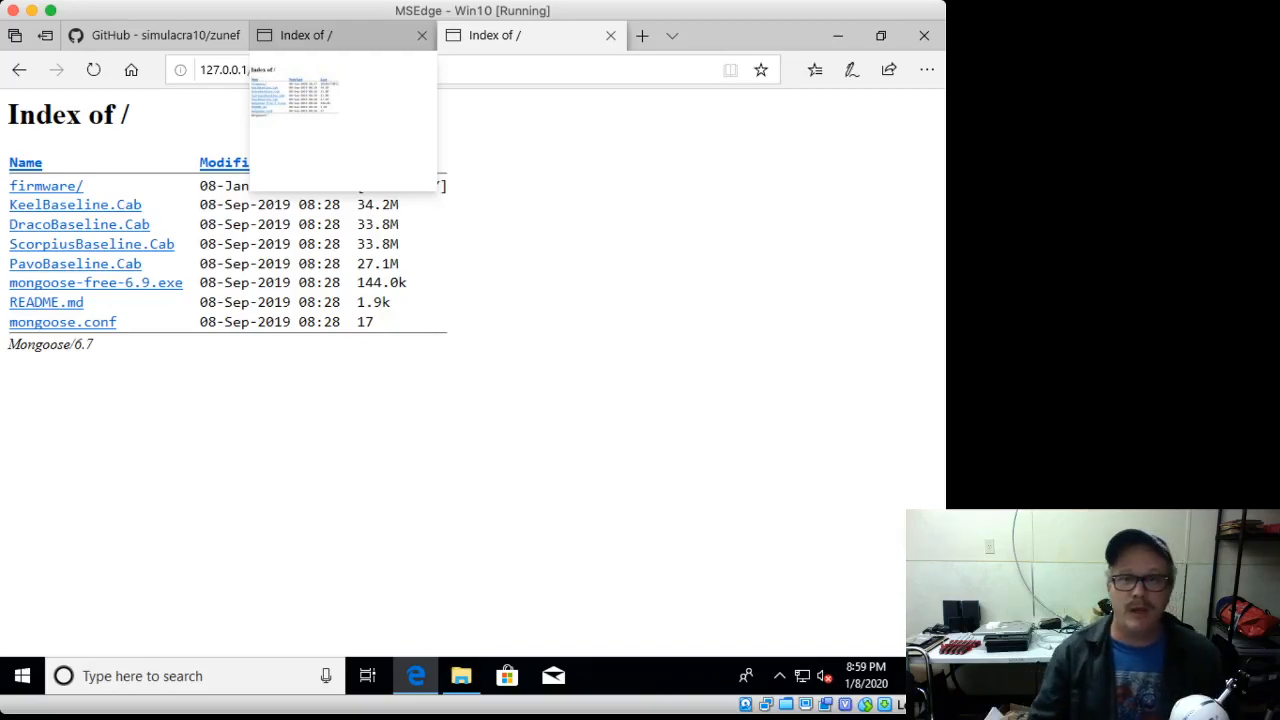
pyautogui.click(530, 36)
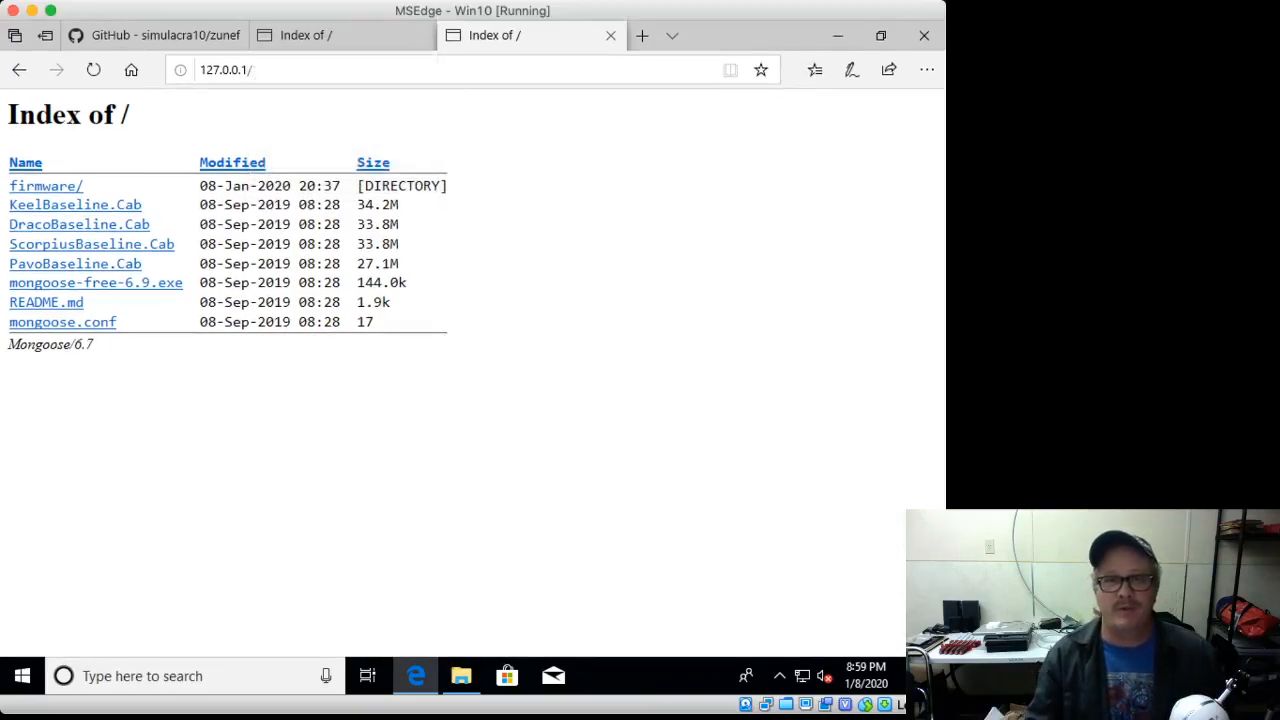